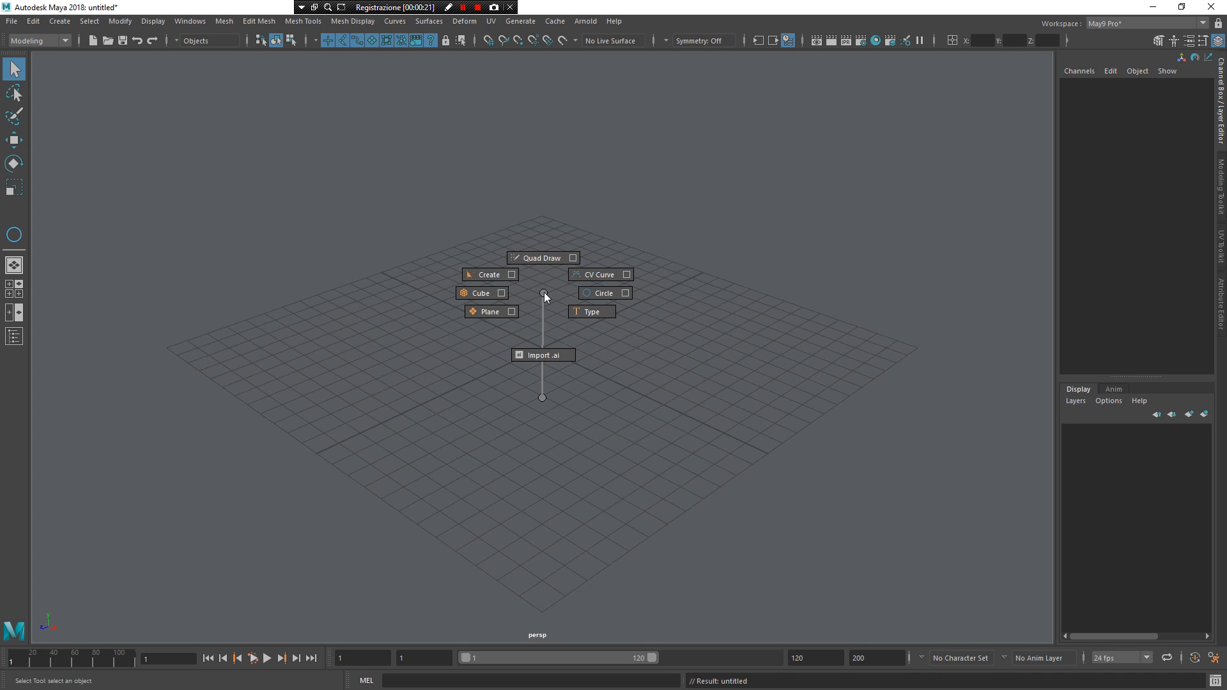
- Draw a NURBS circle, tag it as a controller with proximity on, then start a new scene
click(603, 293)
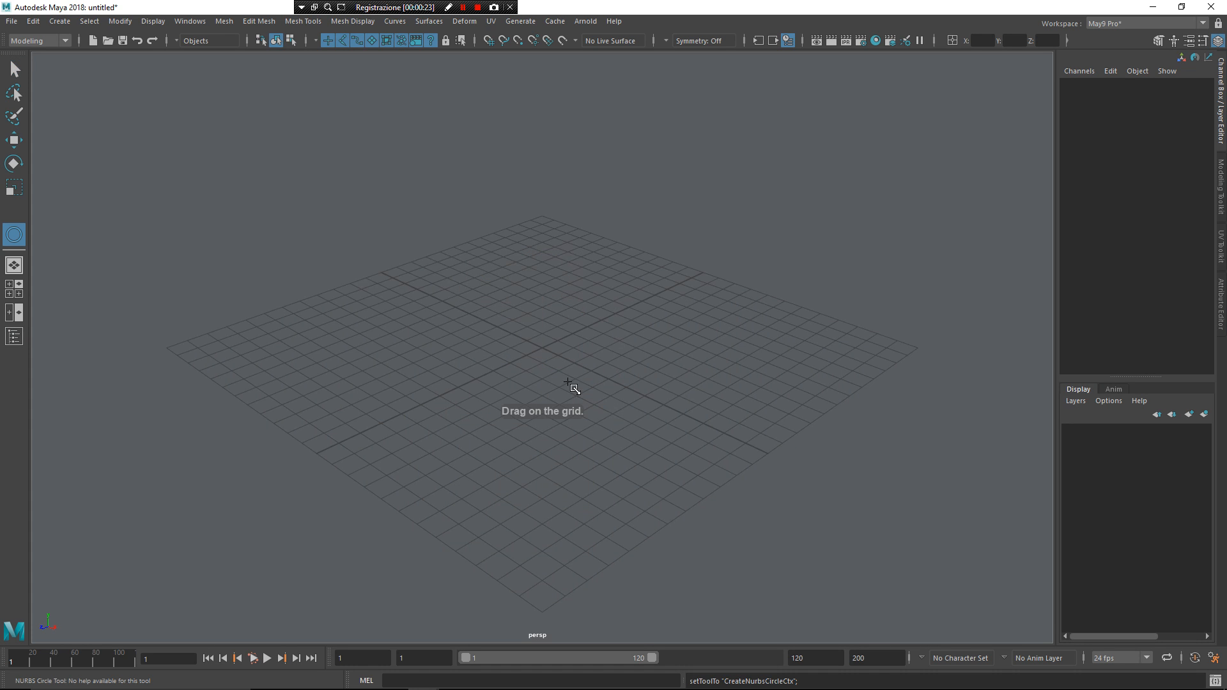
drag(568, 383, 655, 378)
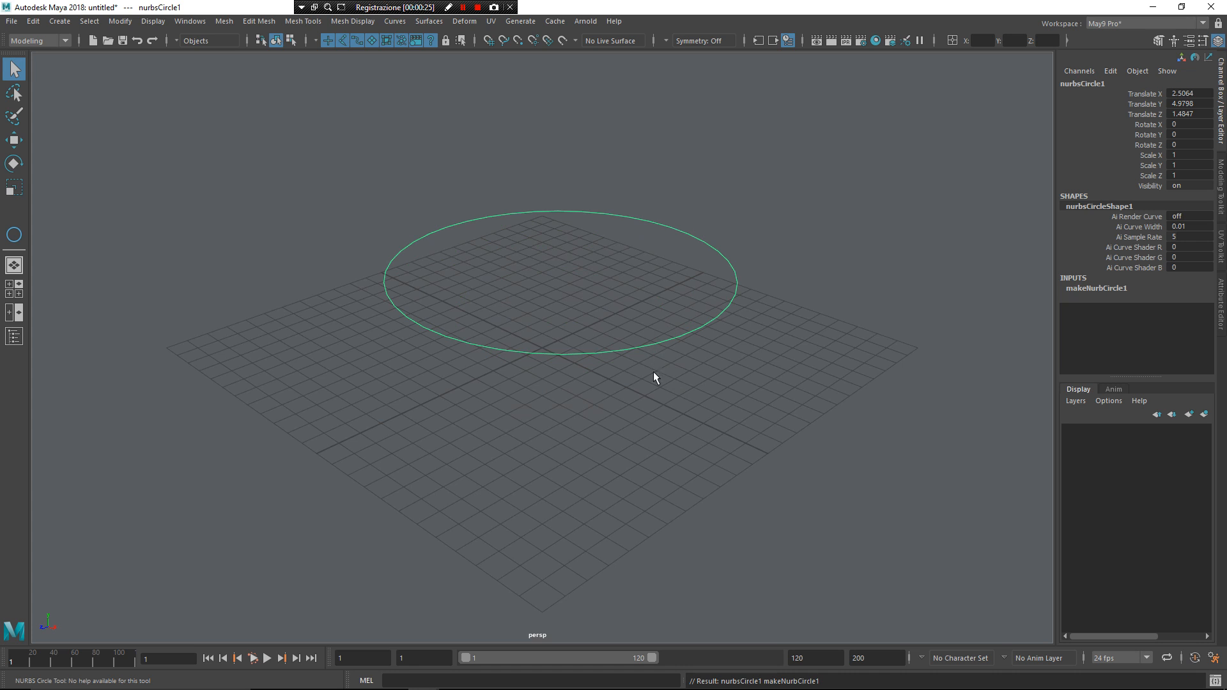
mouse_move(583, 450)
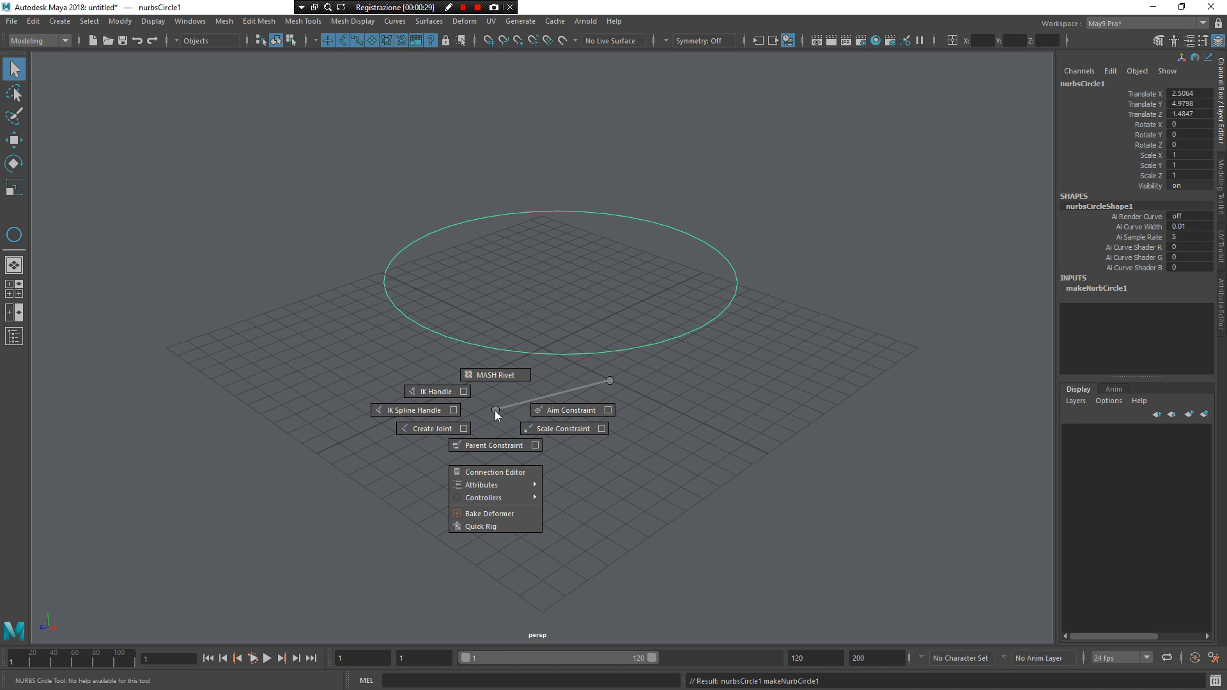
mouse_move(494, 497)
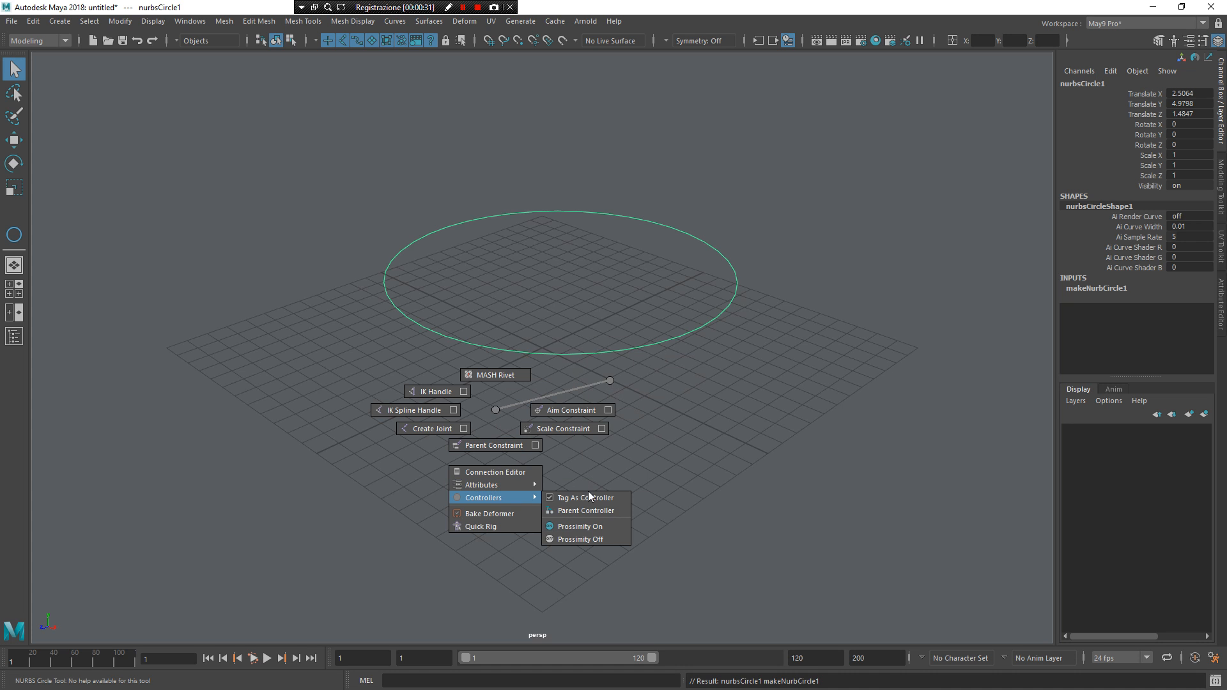
click(584, 498)
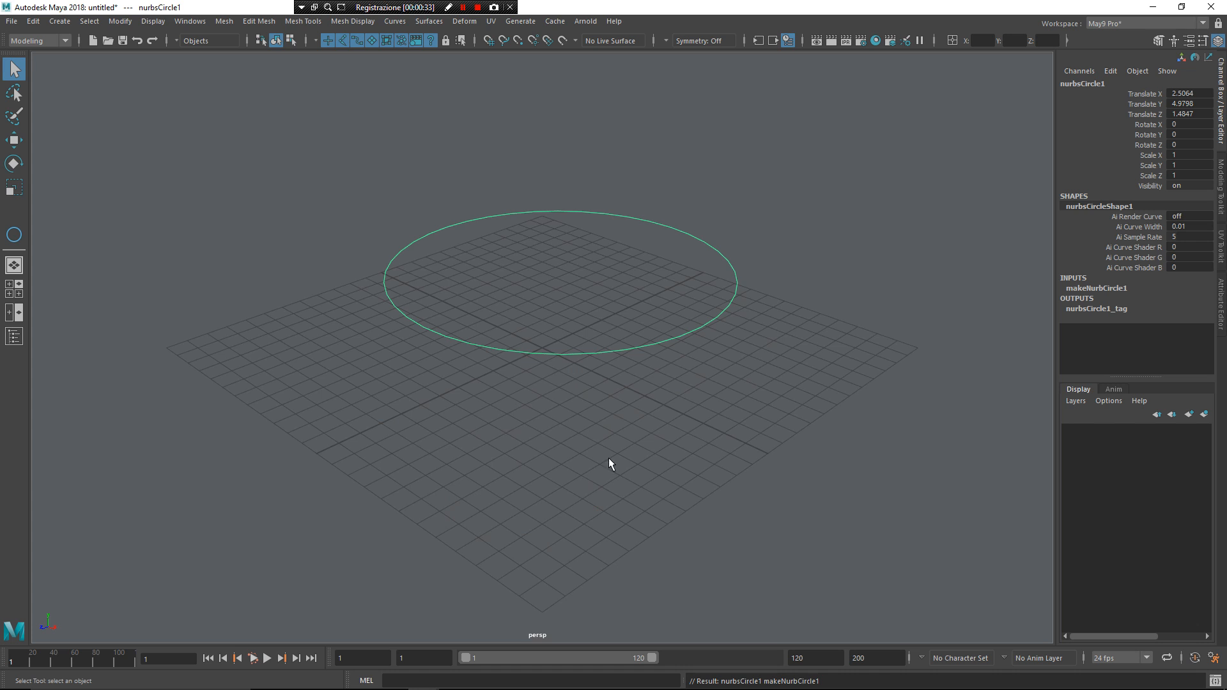
mouse_move(593, 364)
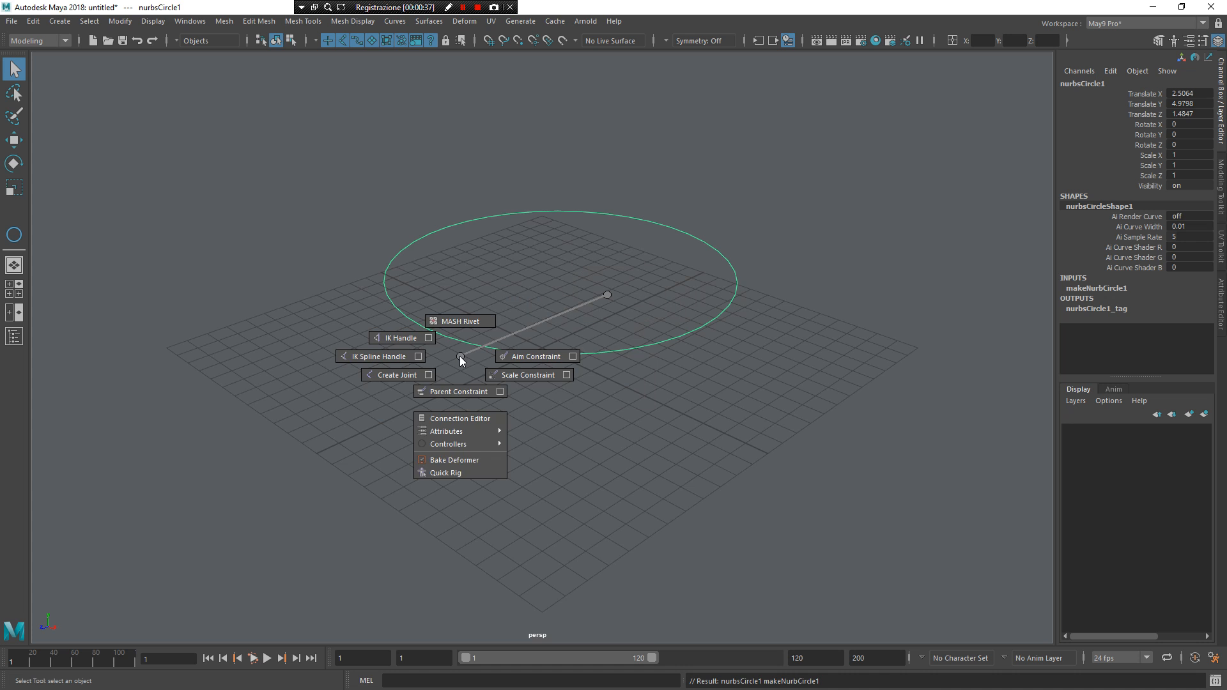
mouse_move(451, 444)
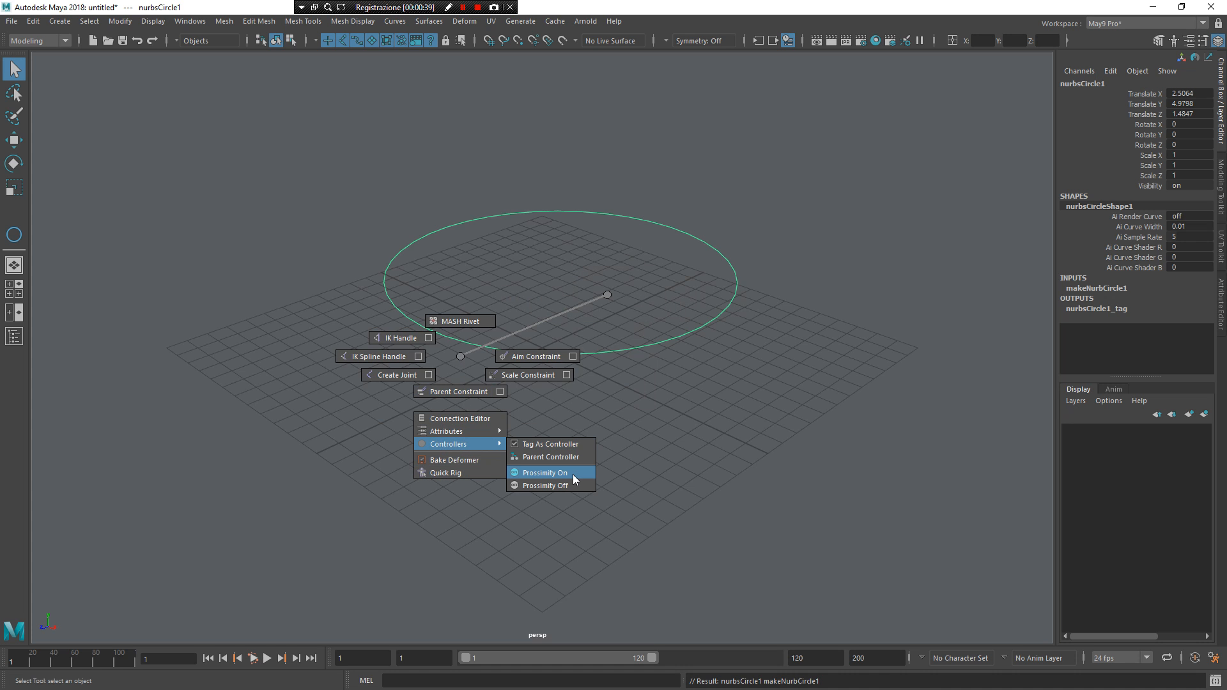
click(545, 472)
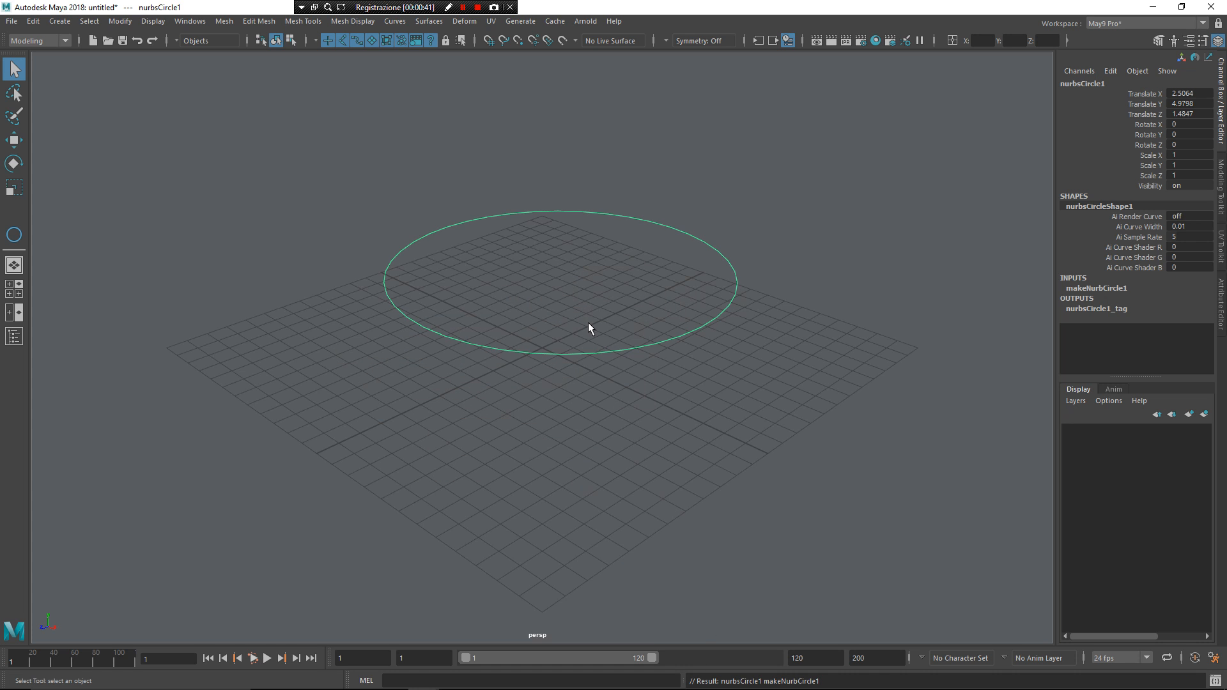
mouse_move(731, 305)
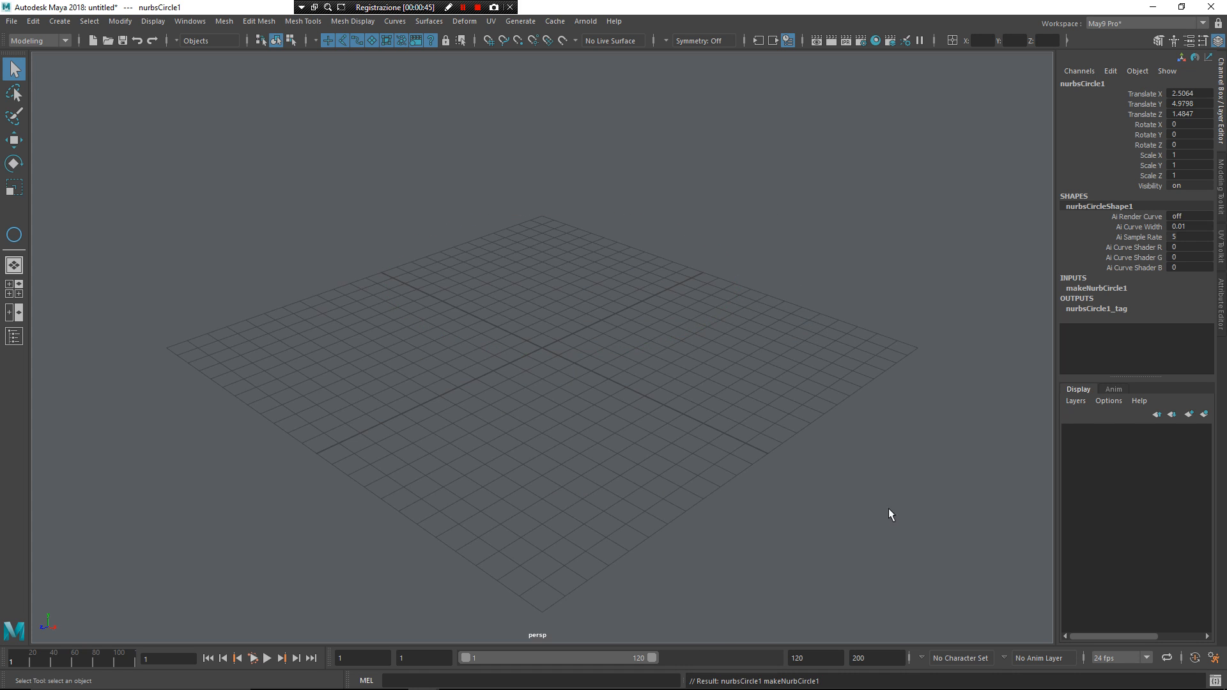
click(701, 328)
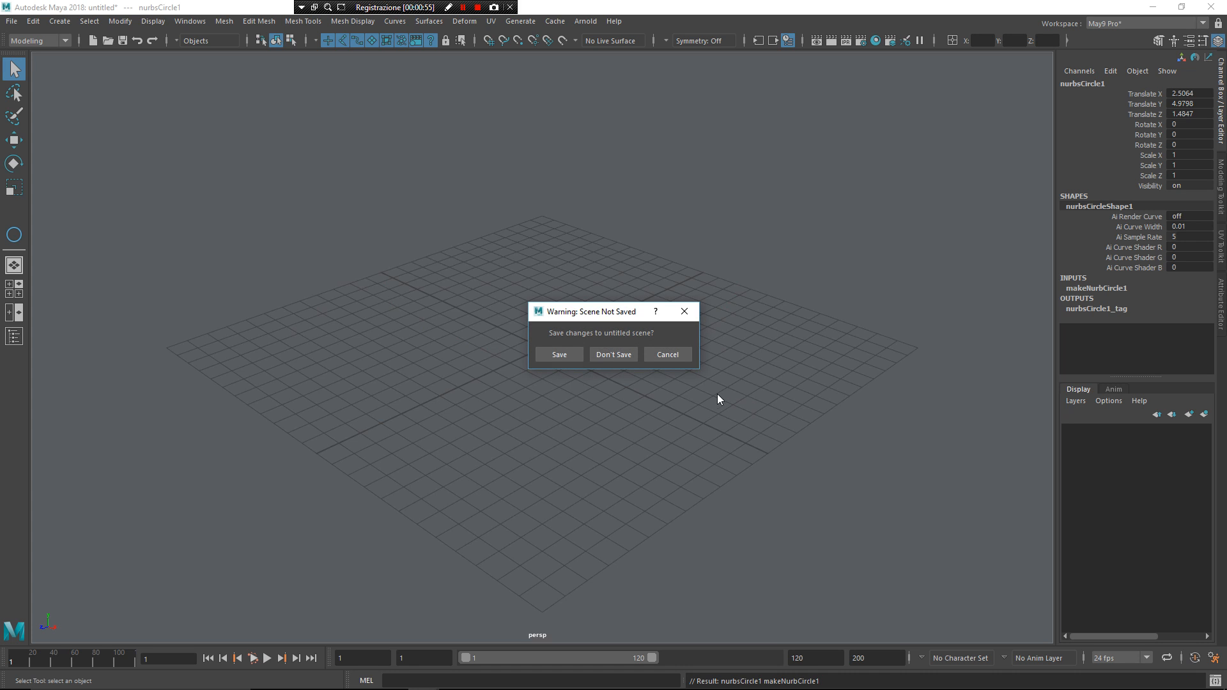
- Discard unsaved changes and smooth a new polygon cube into a ball with 2 divisions
click(614, 354)
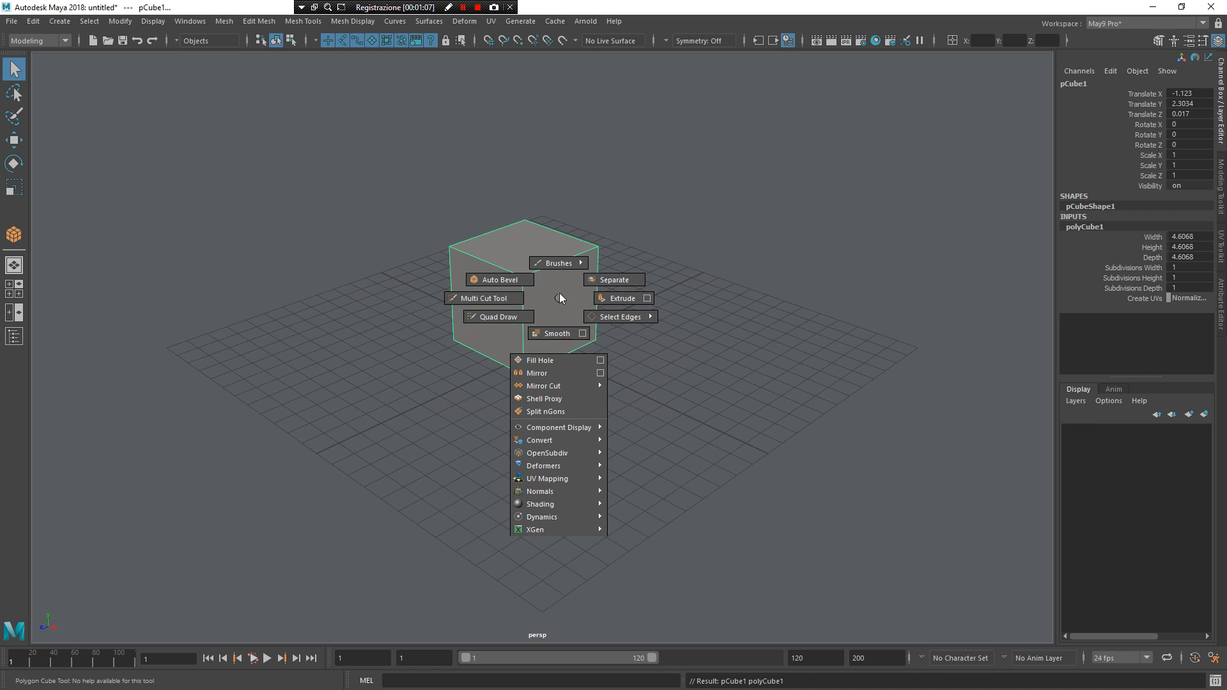
click(553, 333)
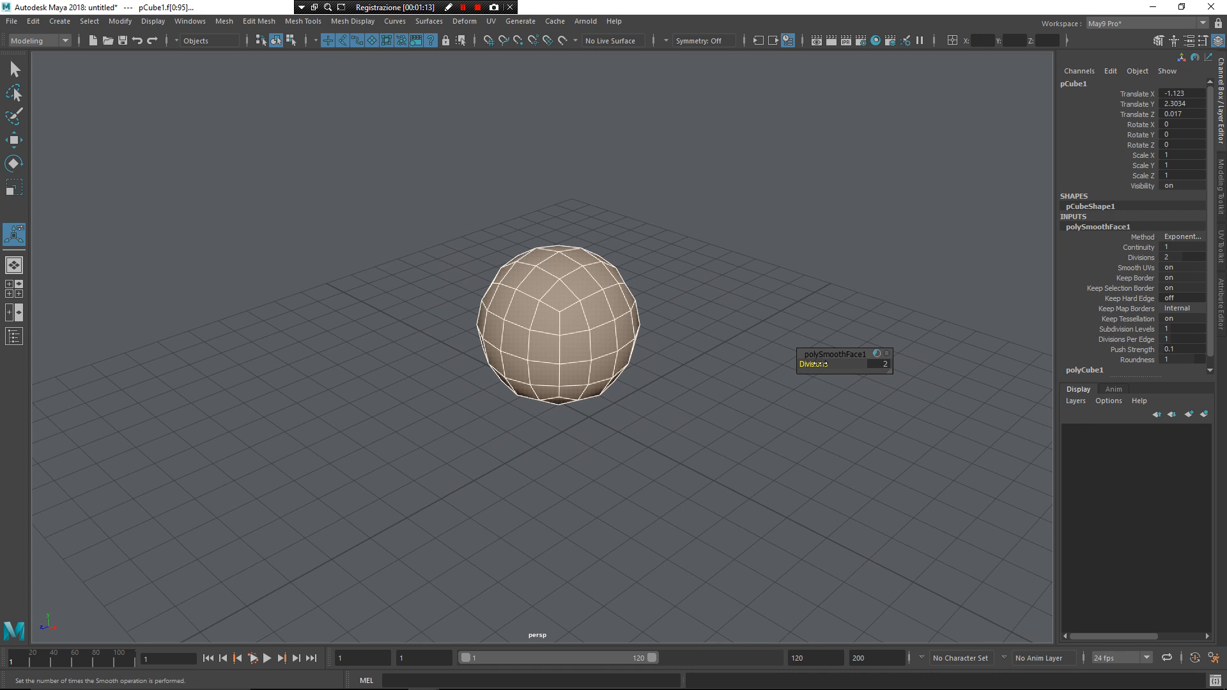
- View the ball's UV layout, orbit to inspect its edge loops, and enable smooth mesh preview
click(561, 418)
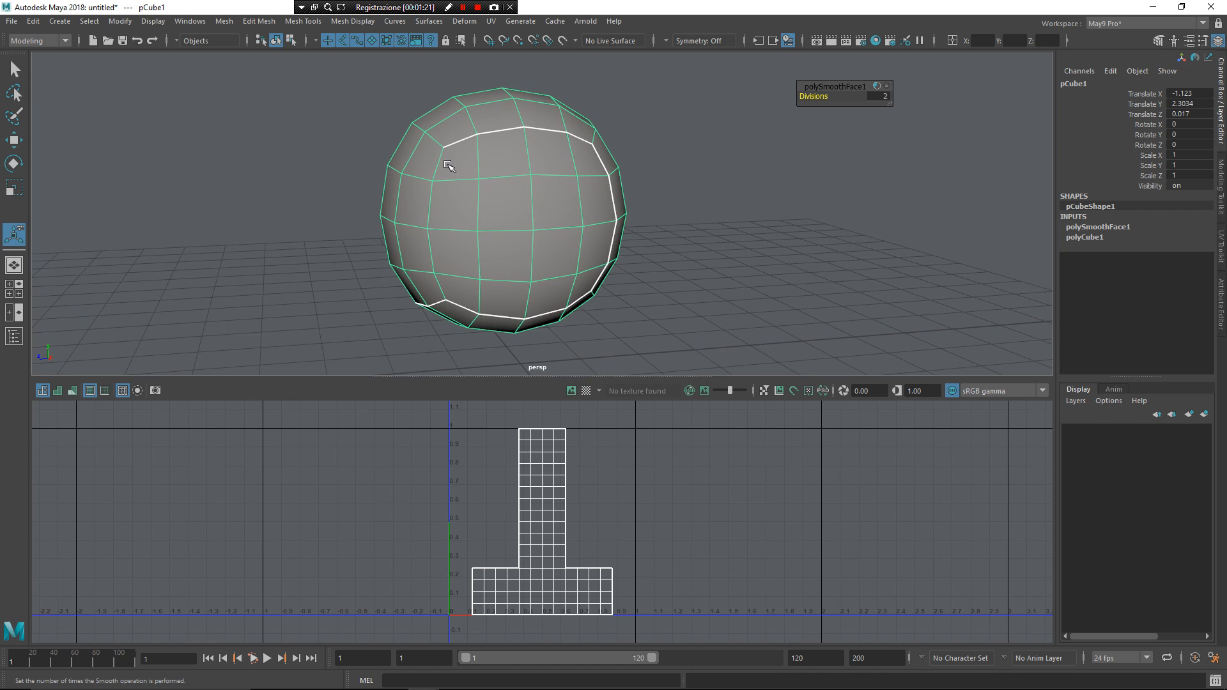
drag(449, 165, 618, 196)
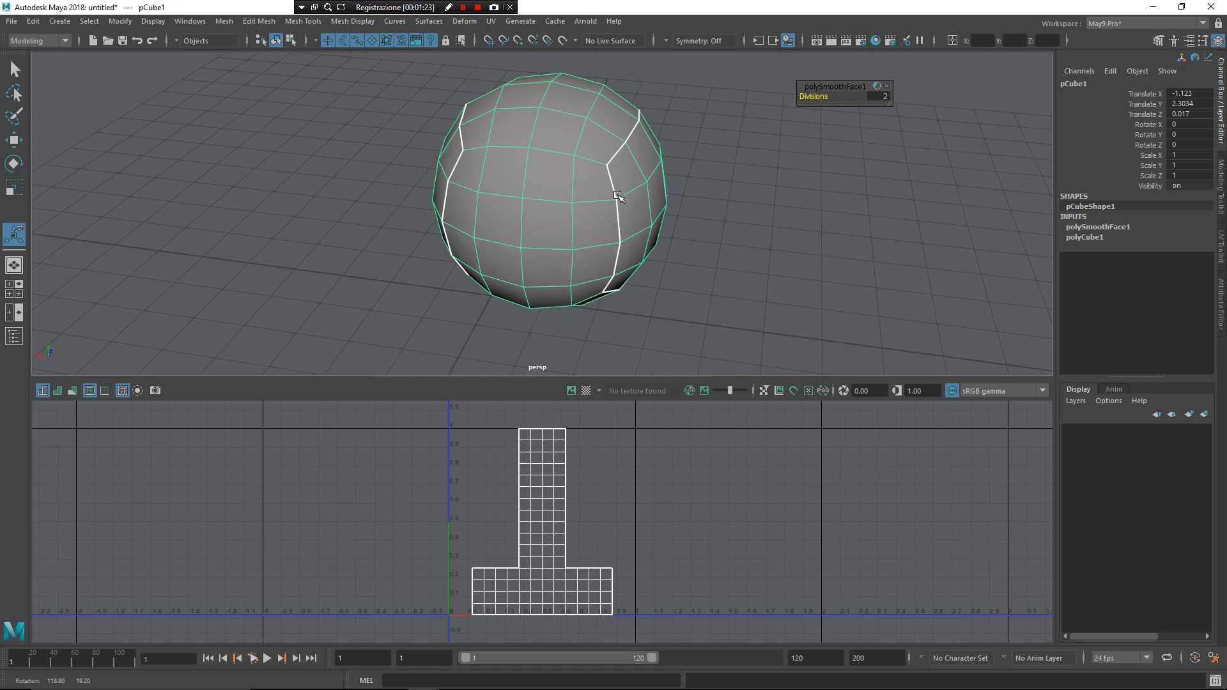
drag(618, 196, 473, 269)
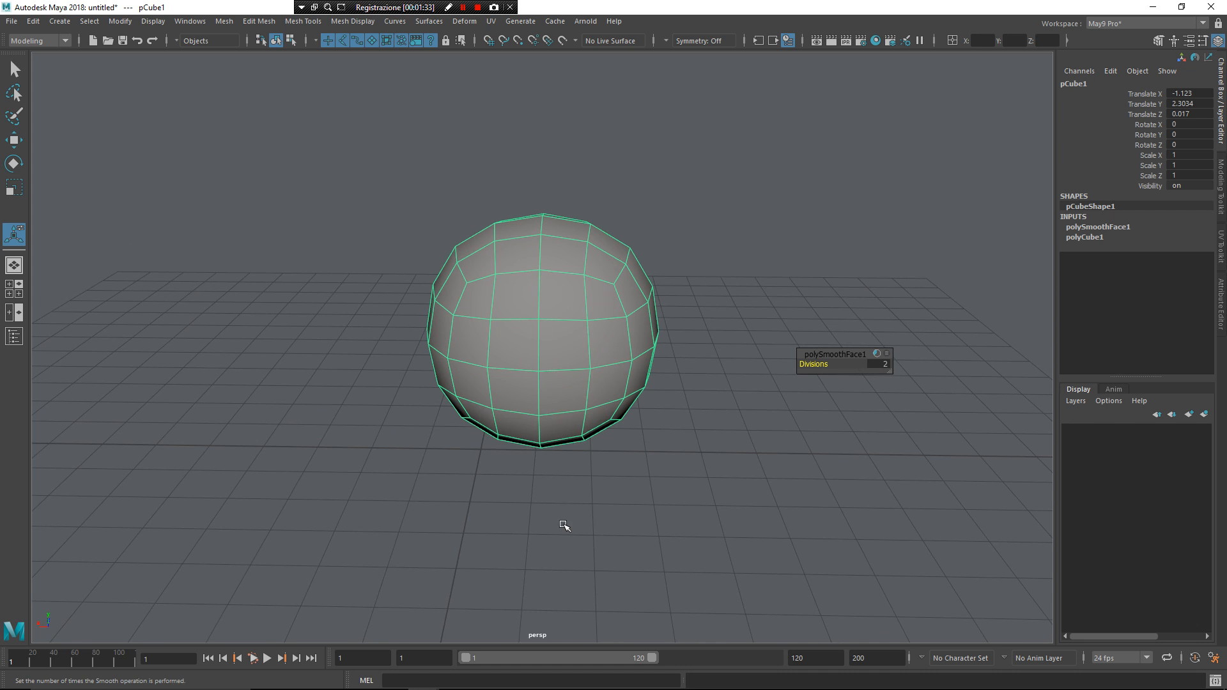
drag(564, 526, 547, 510)
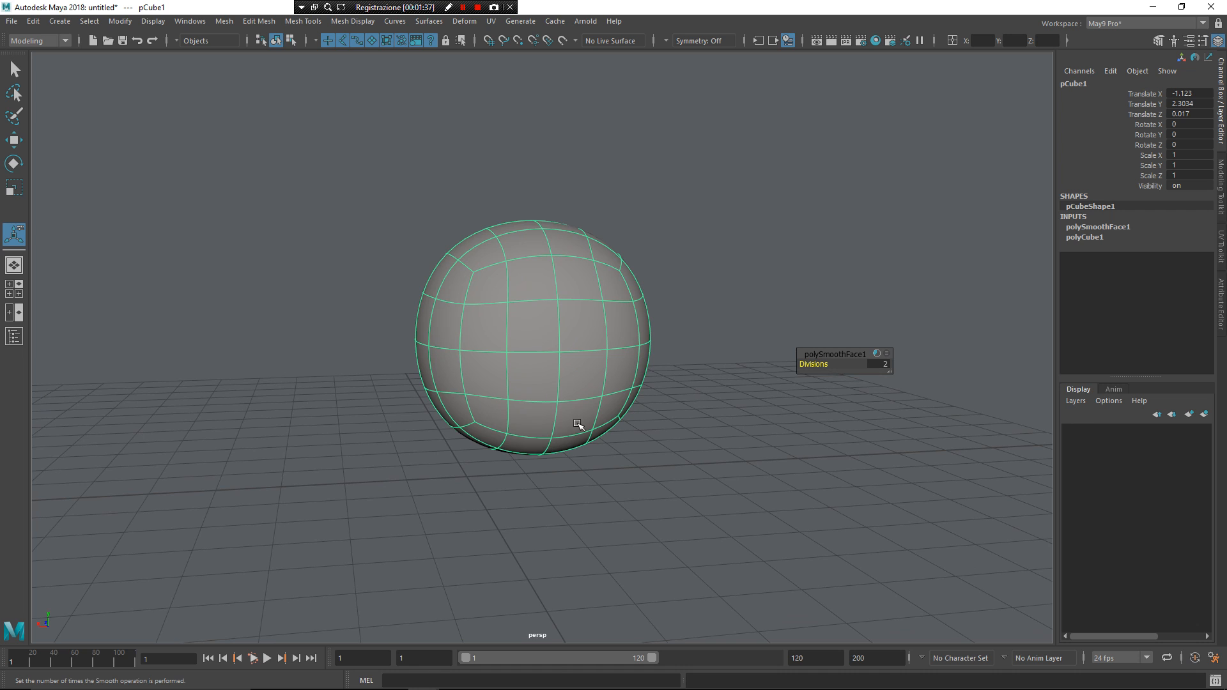
- Apply Normals > Set Harden on UV Borders to the ball, then clear to an empty scene
right_click(568, 333)
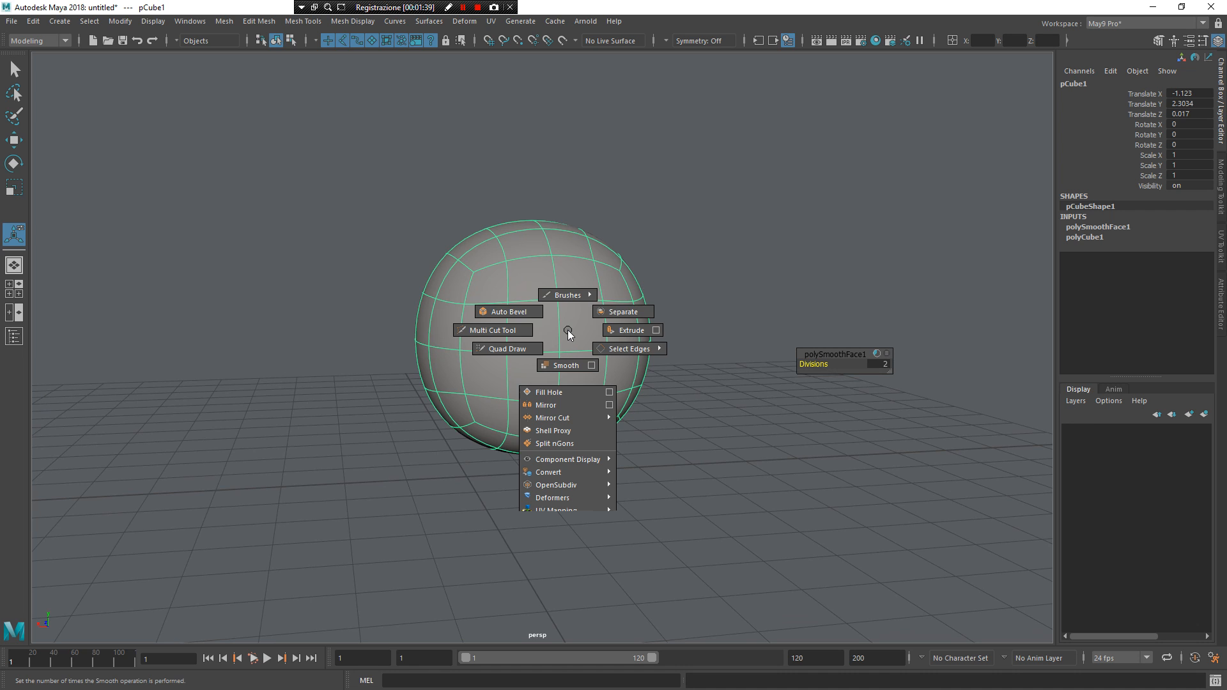
mouse_move(561, 523)
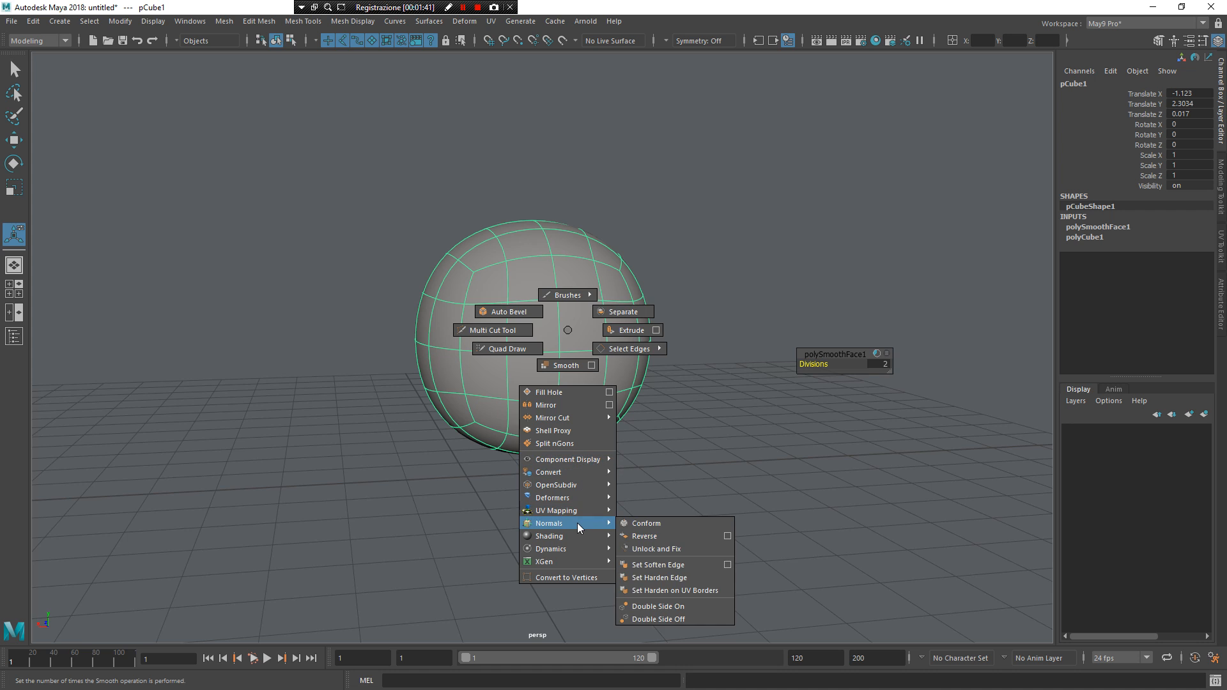
mouse_move(689, 570)
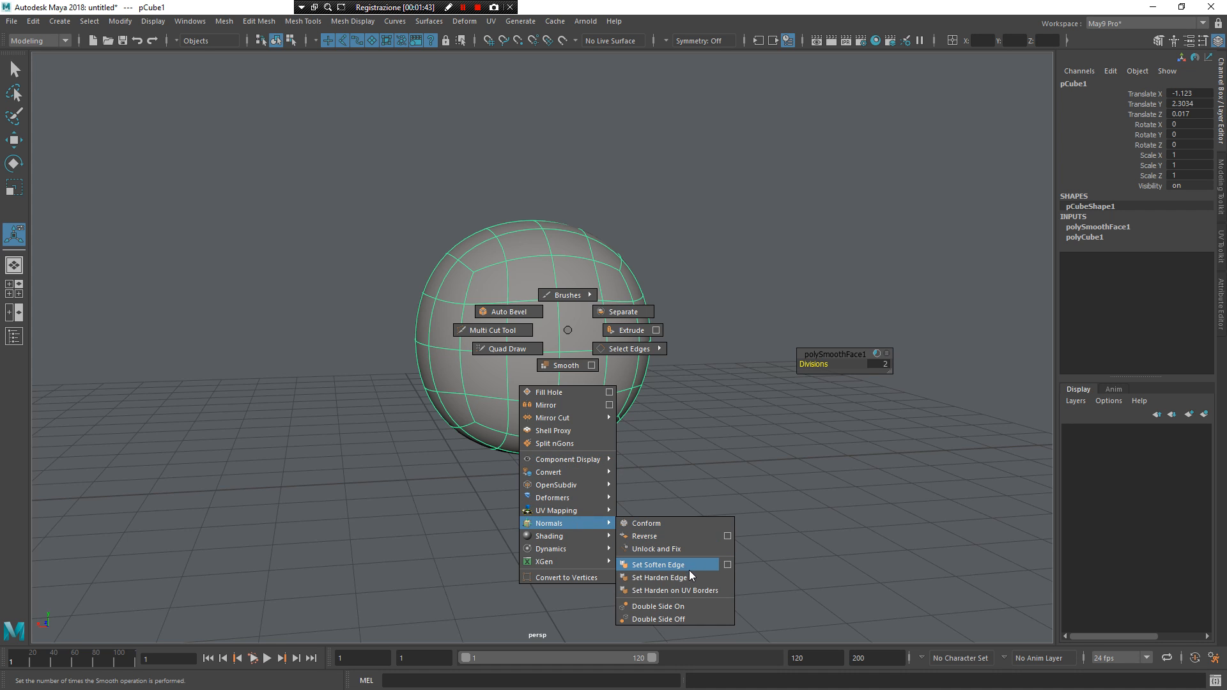
mouse_move(660, 577)
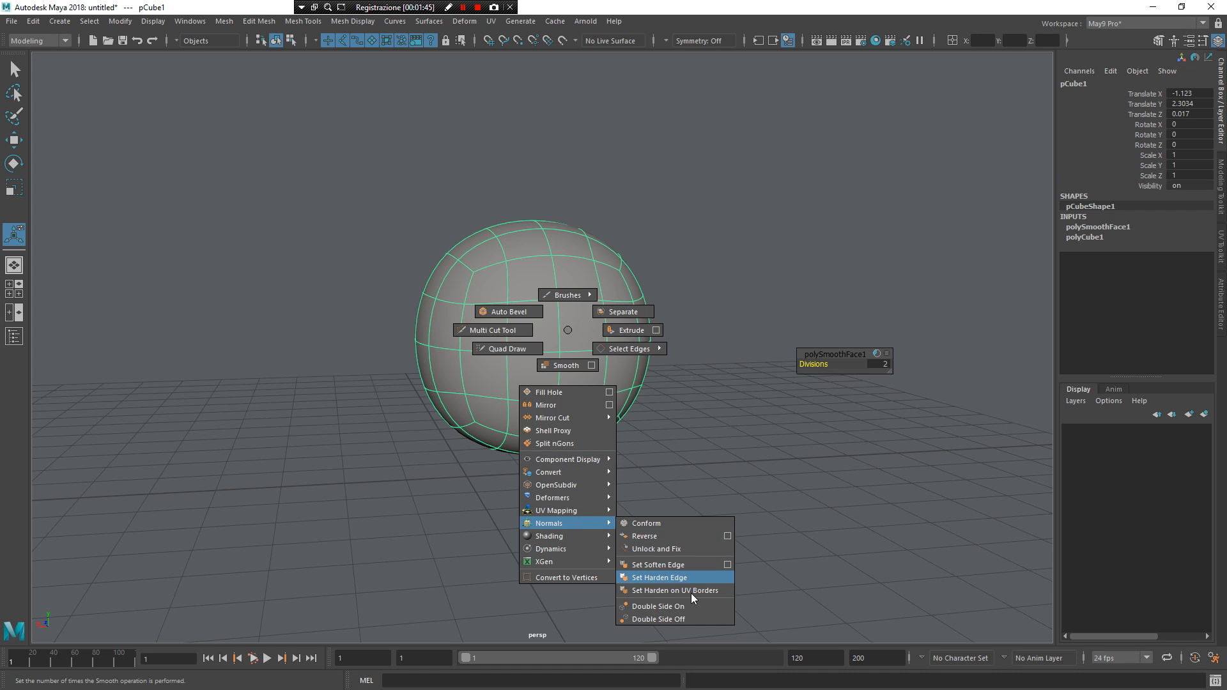
mouse_move(677, 590)
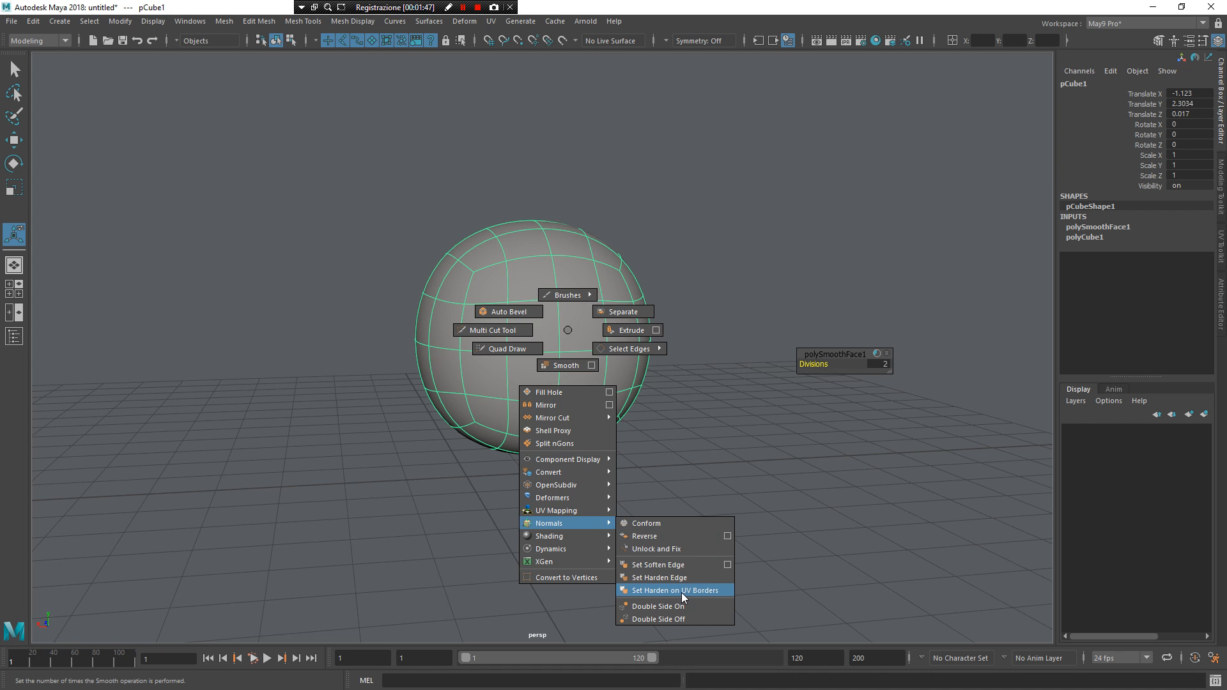
click(675, 590)
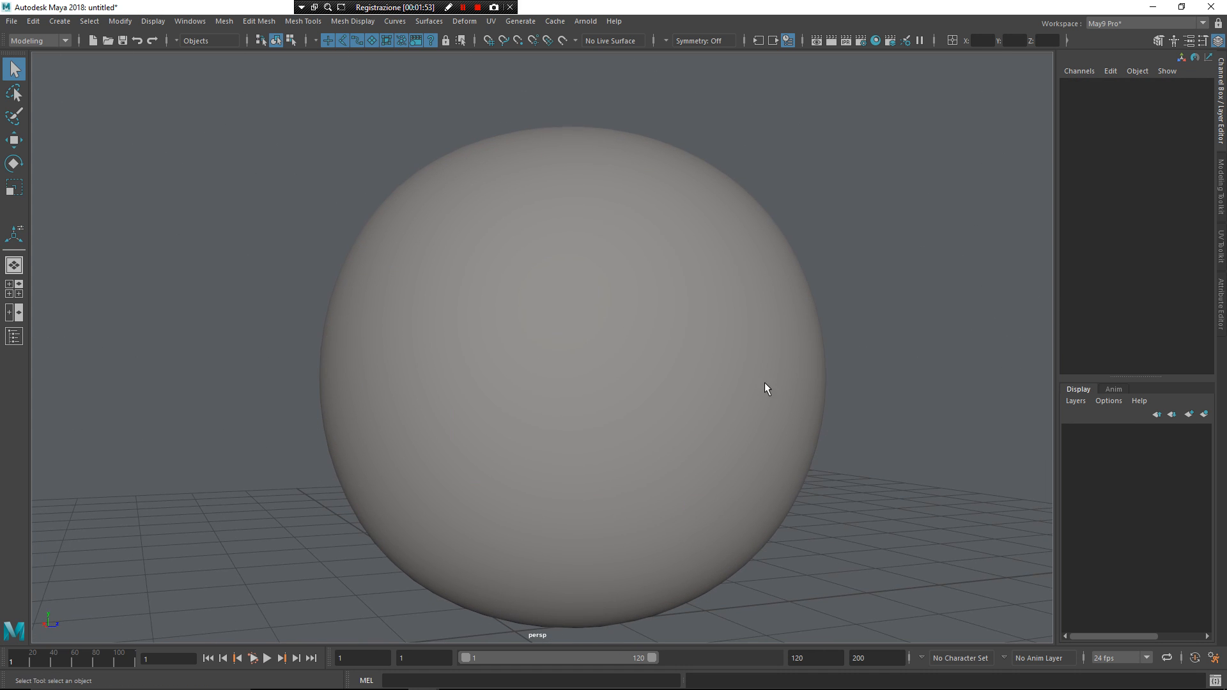
click(537, 352)
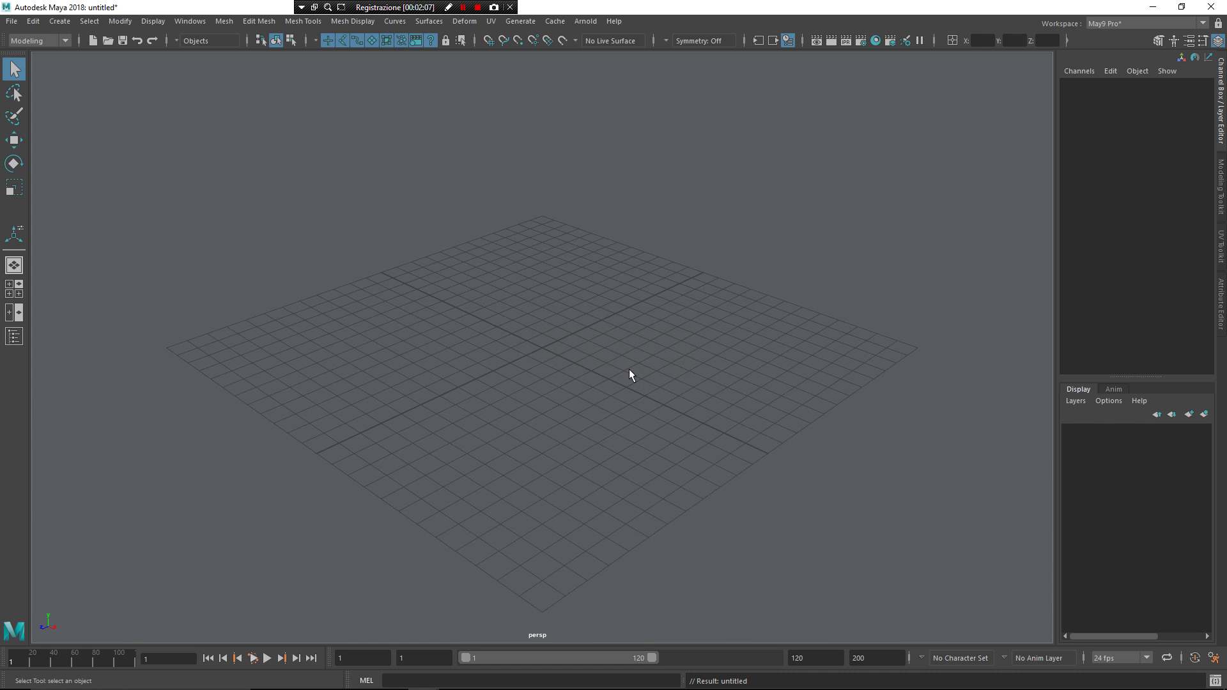
- Create a polygon gear, select an edge ring on its top, then empty the scene
key(space)
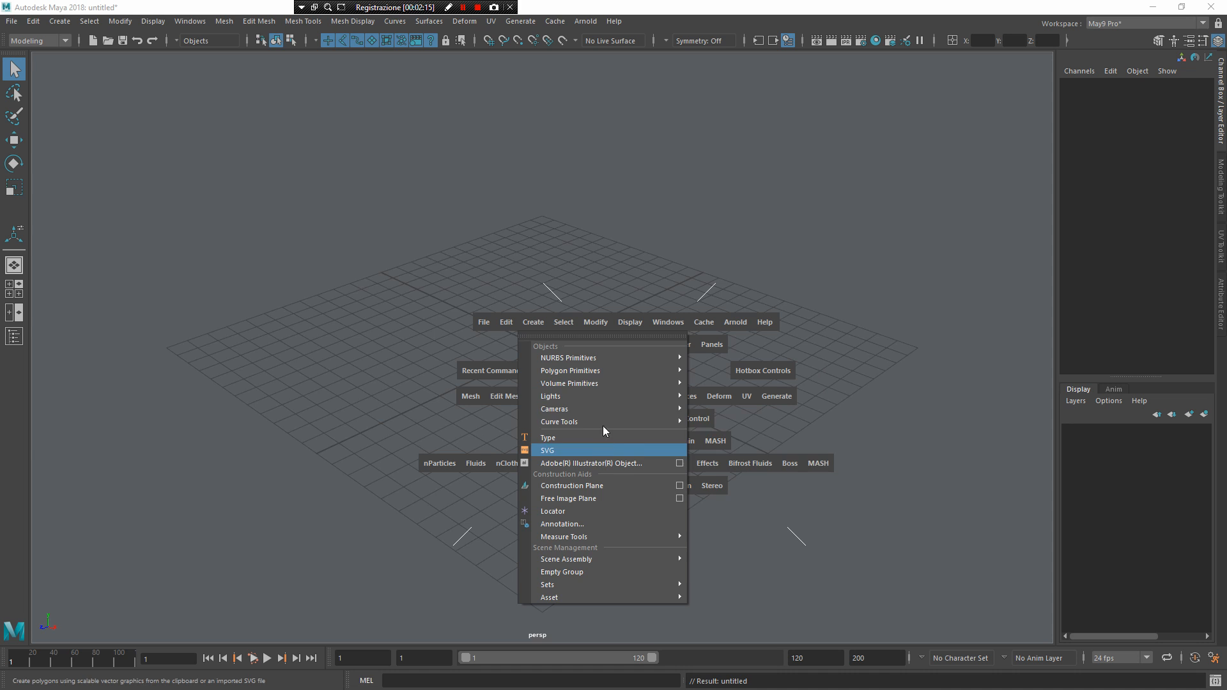
mouse_move(582, 371)
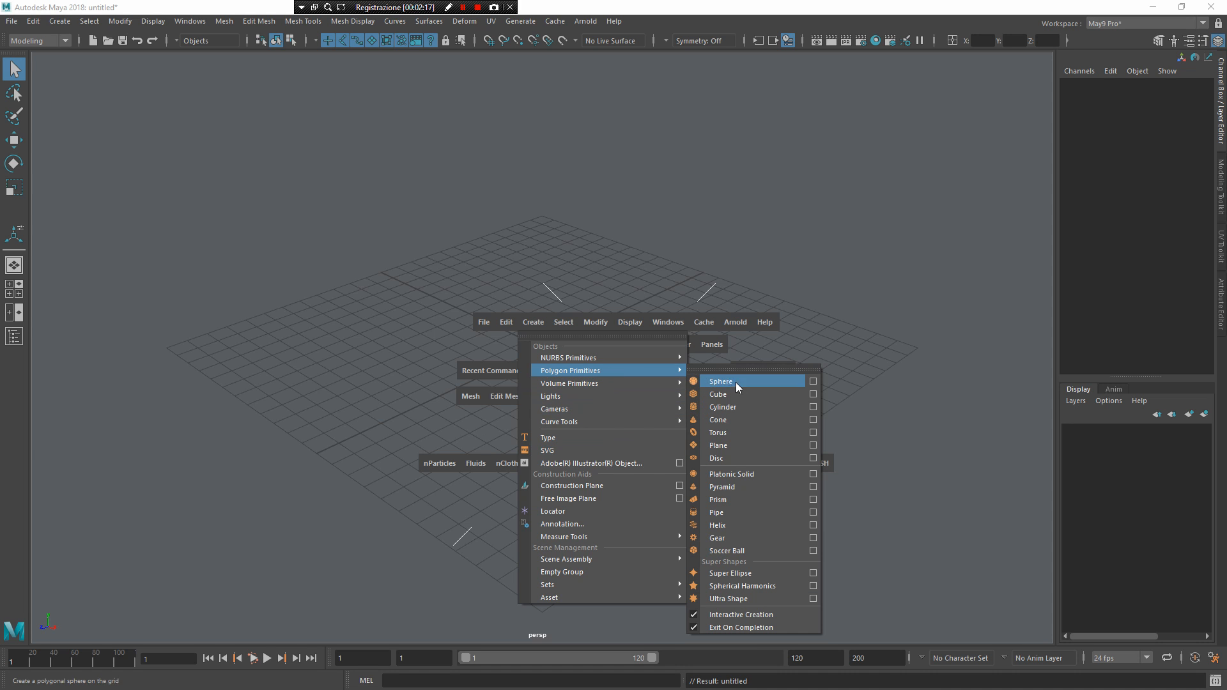
mouse_move(750, 549)
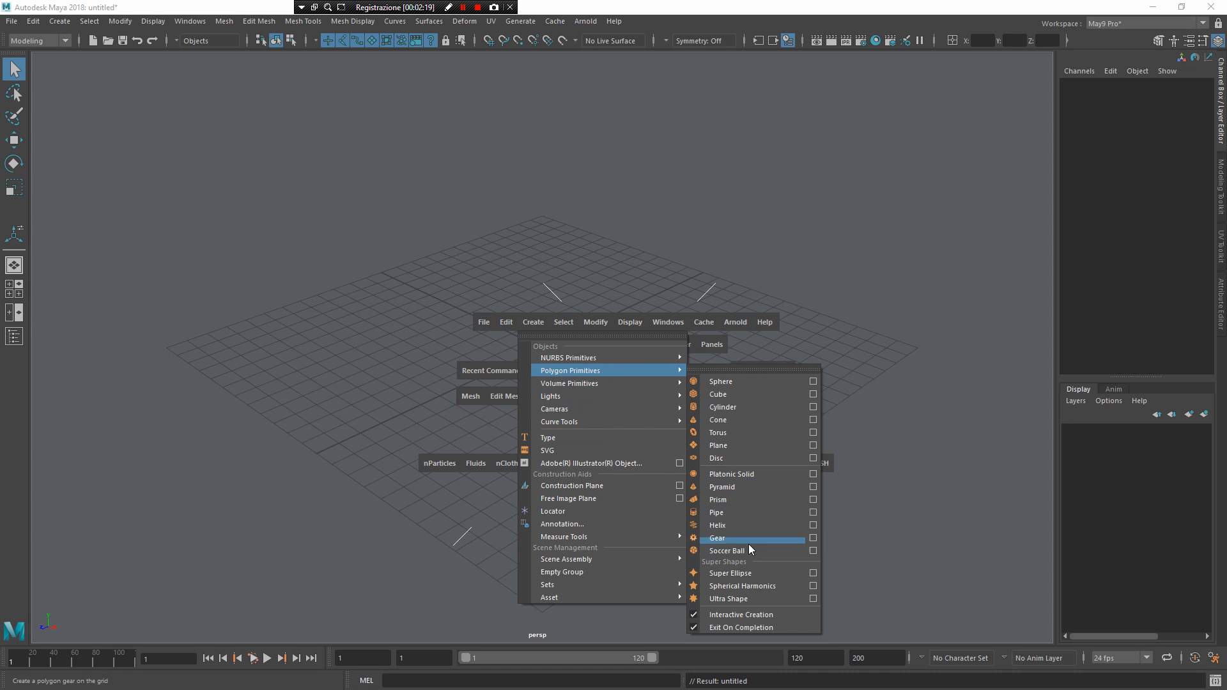
click(718, 538)
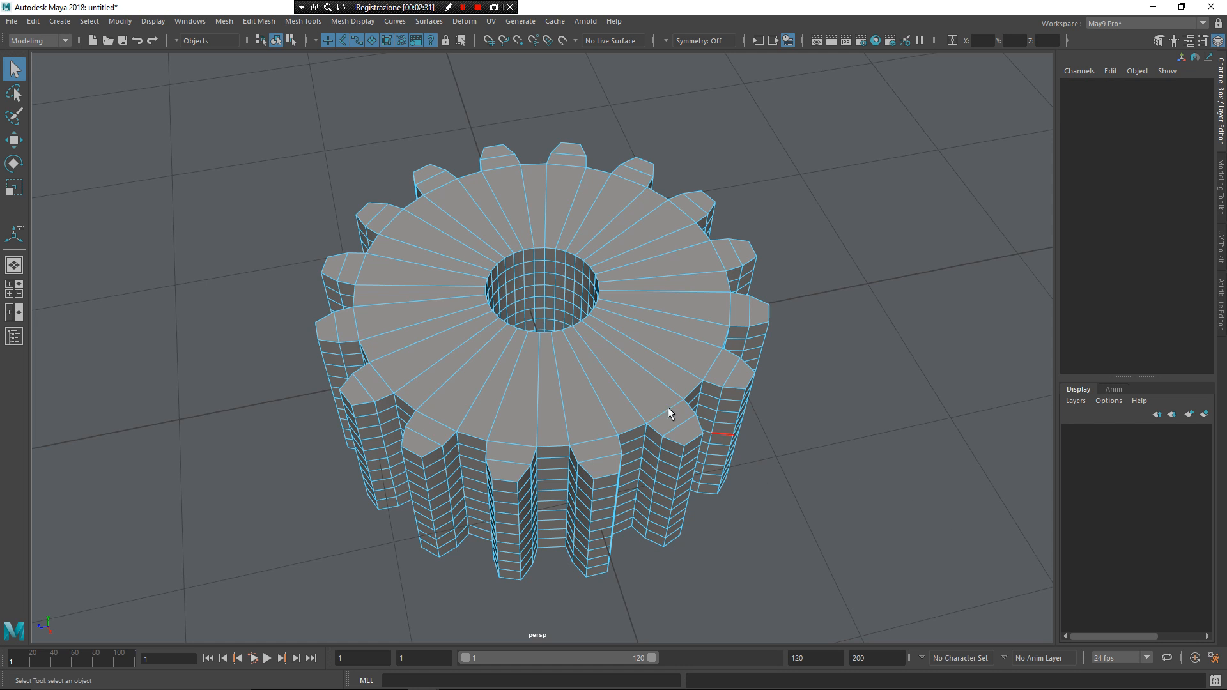
click(671, 415)
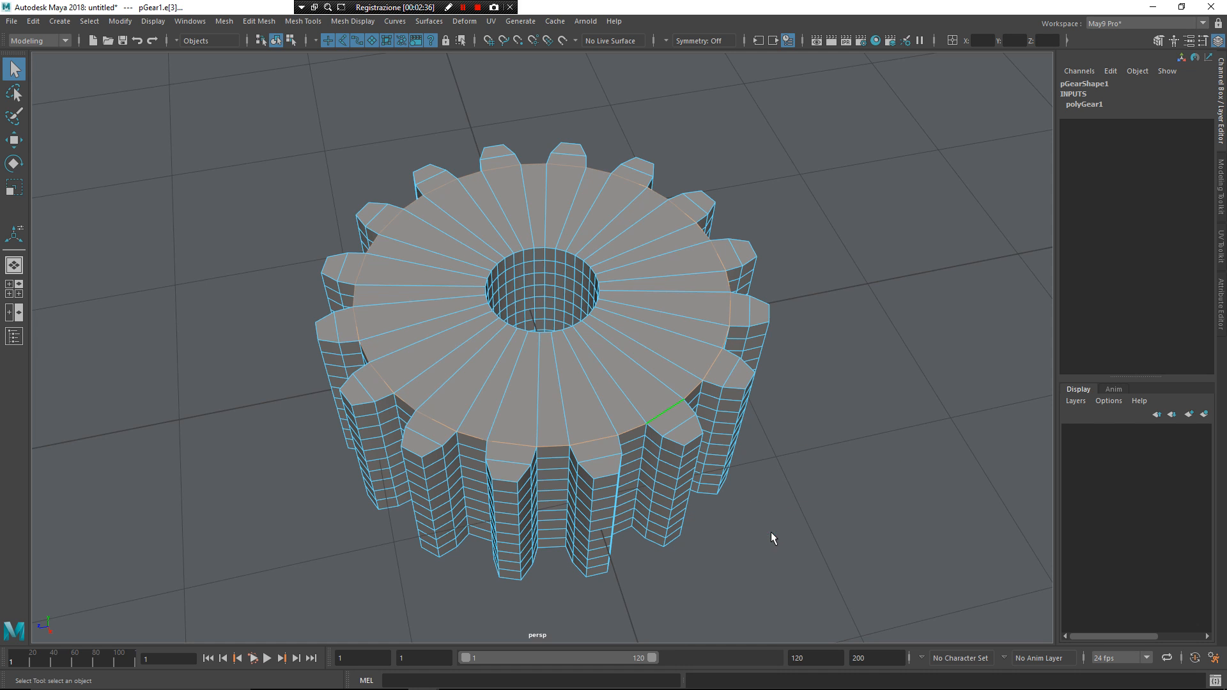
click(396, 367)
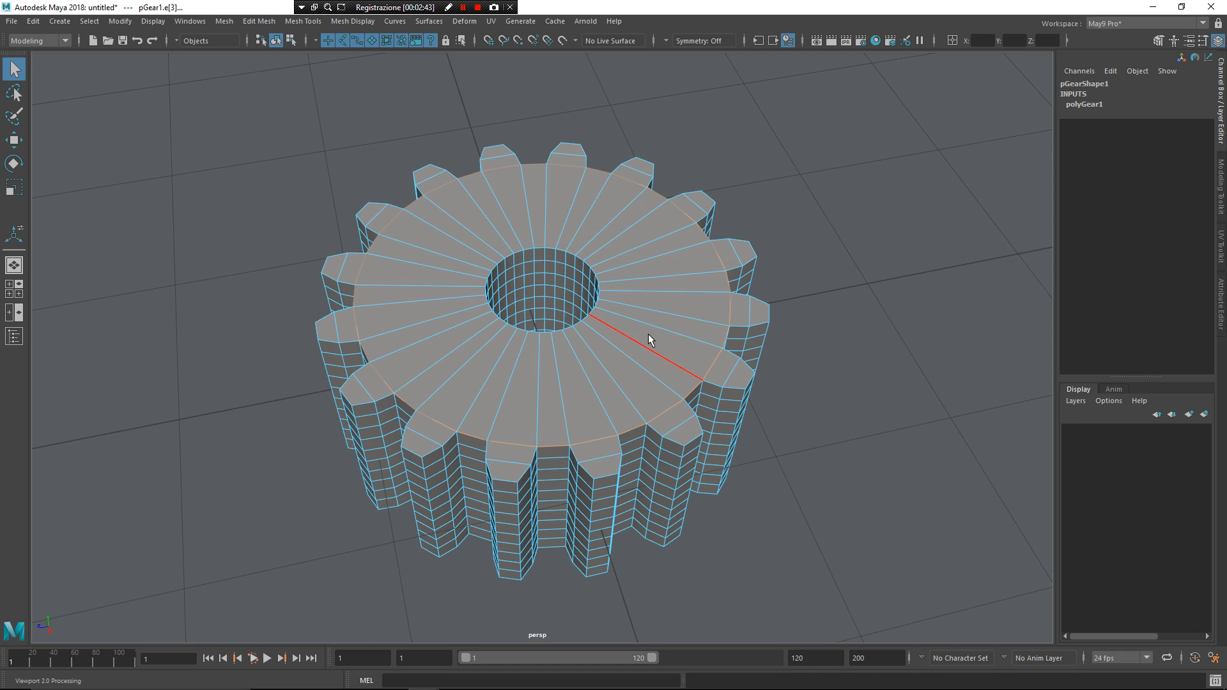
click(605, 341)
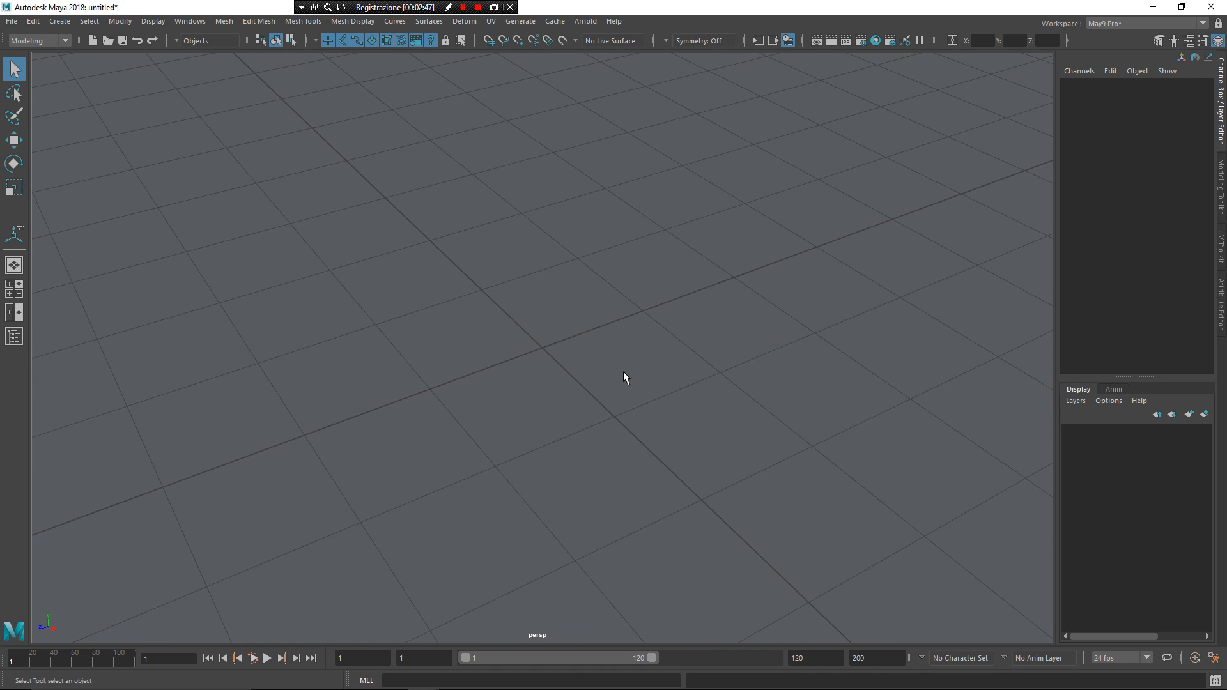
- Add a polygon cube with 3 subdivisions per side, pick several faces, and orbit around it
drag(625, 377, 609, 505)
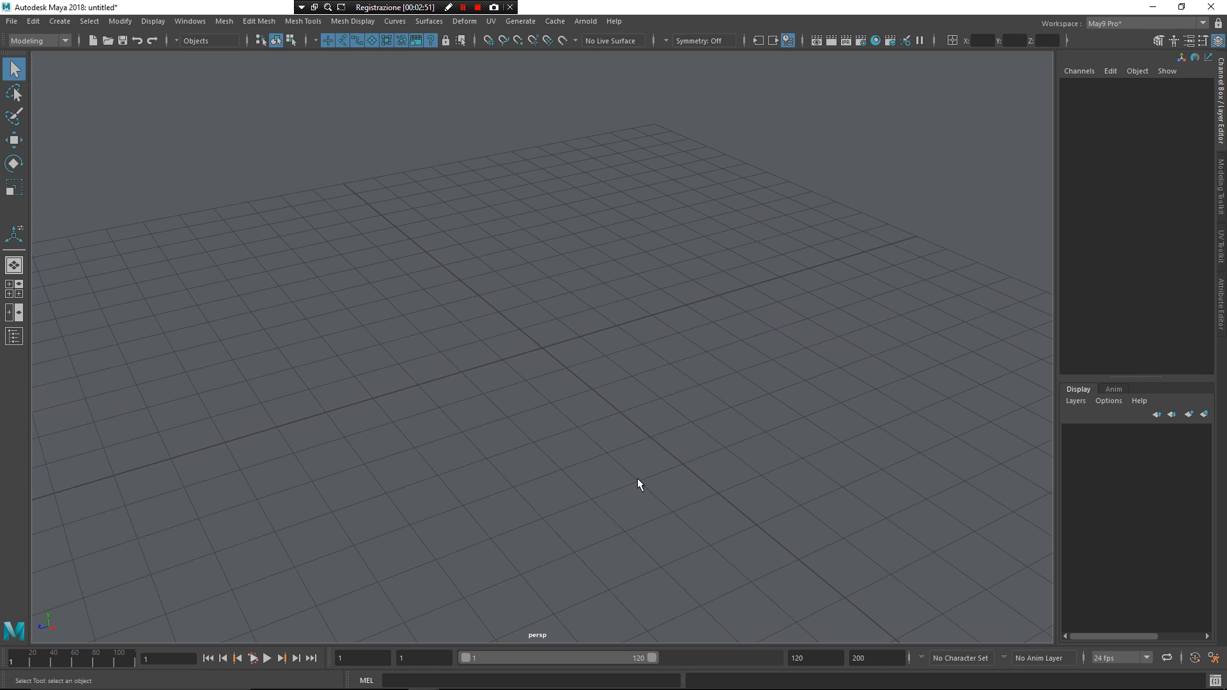
mouse_move(601, 375)
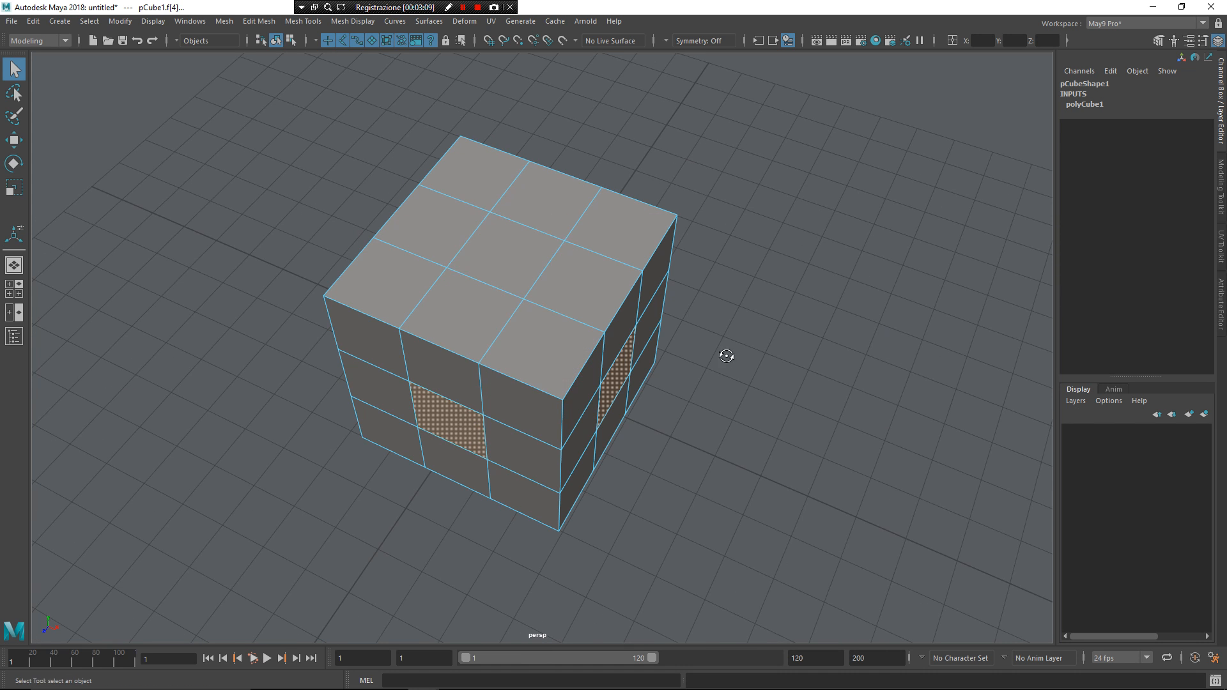
drag(726, 356, 723, 264)
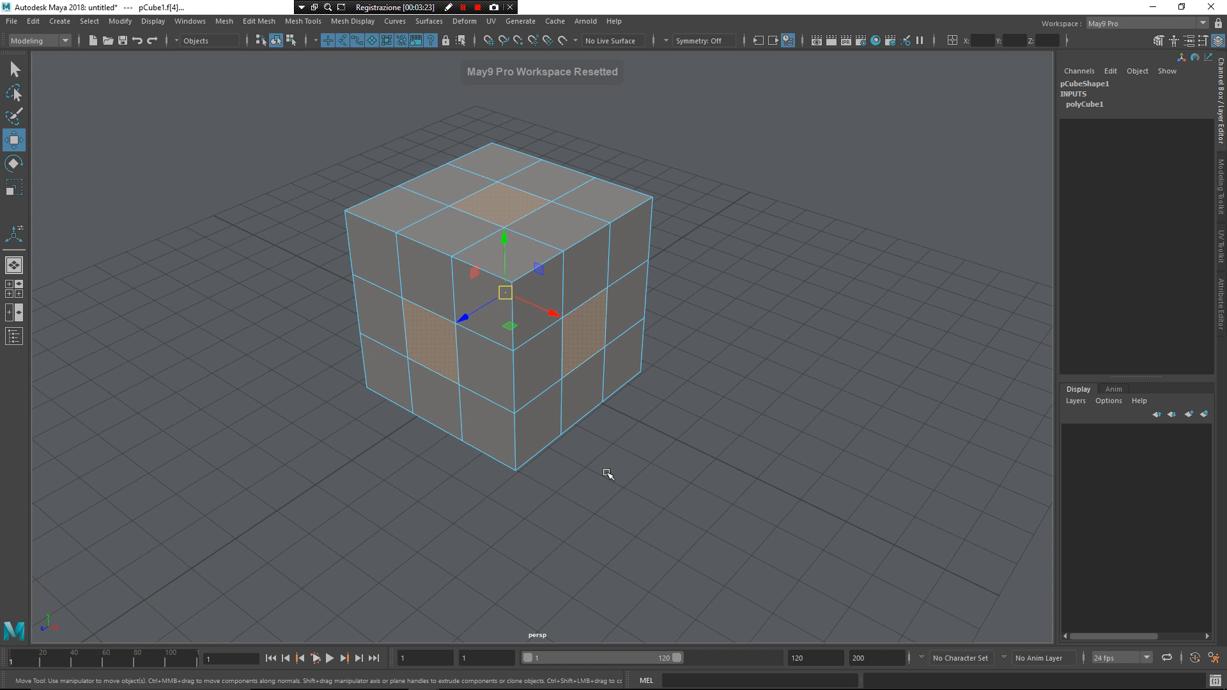
mouse_move(601, 476)
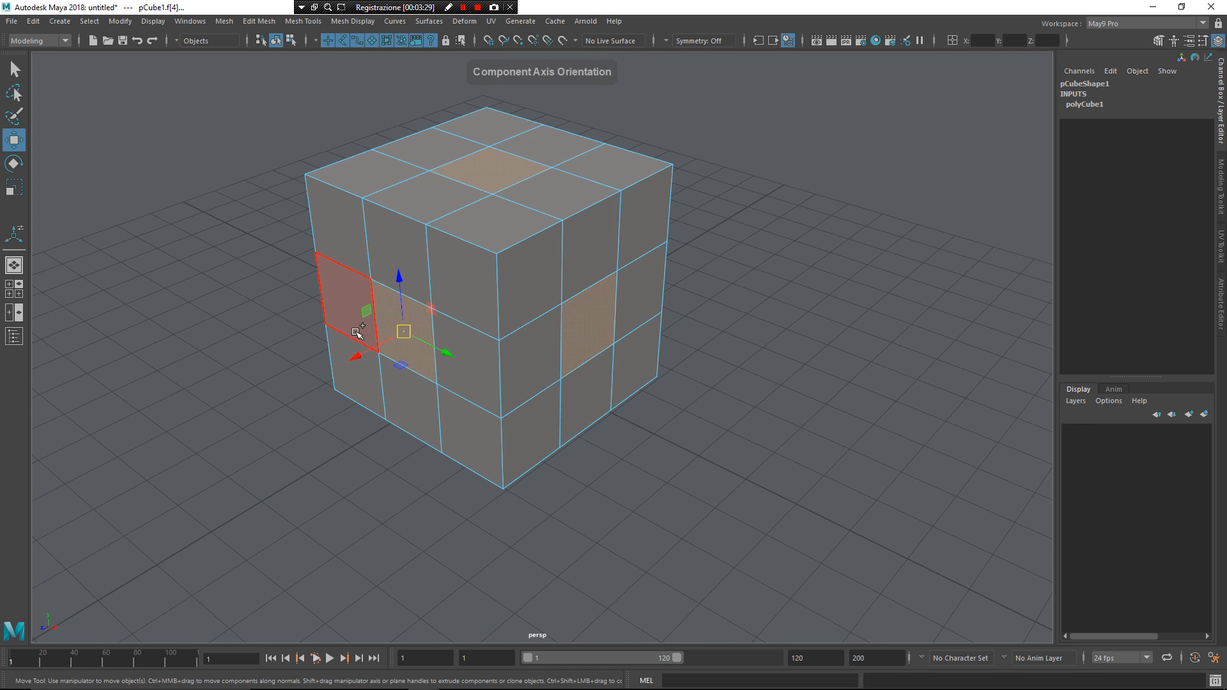
- Pick front cube faces, rotate each around its own centre, then pick a lower-right face
click(400, 473)
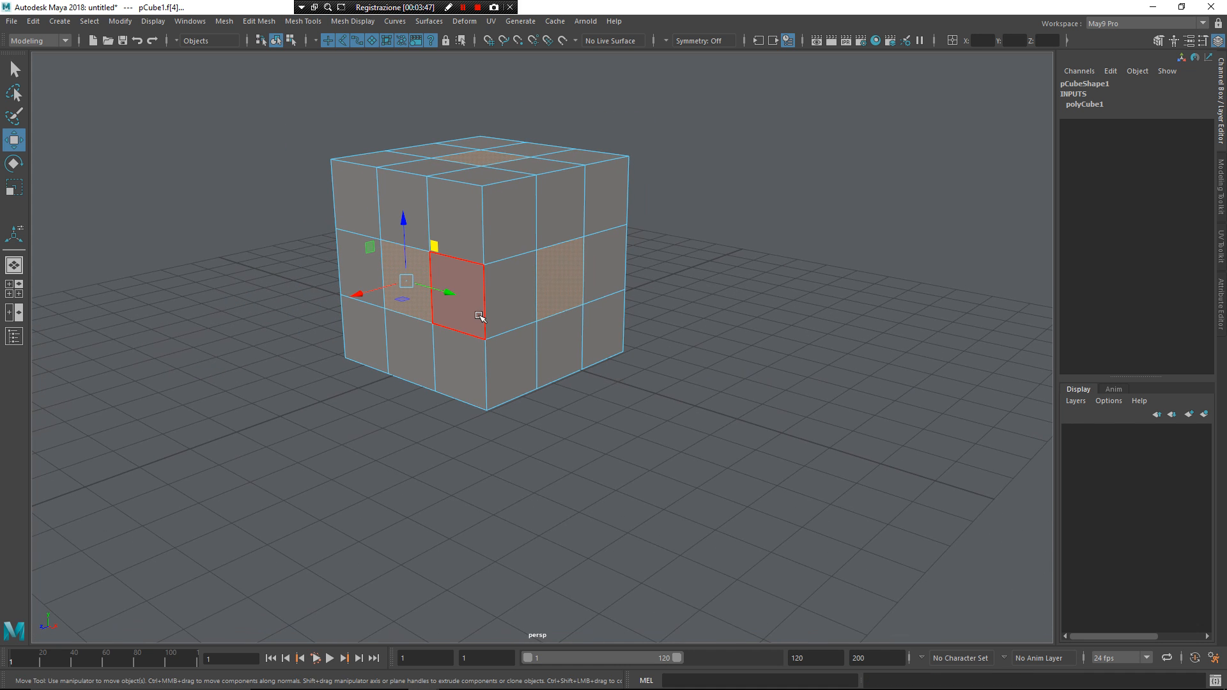
click(13, 163)
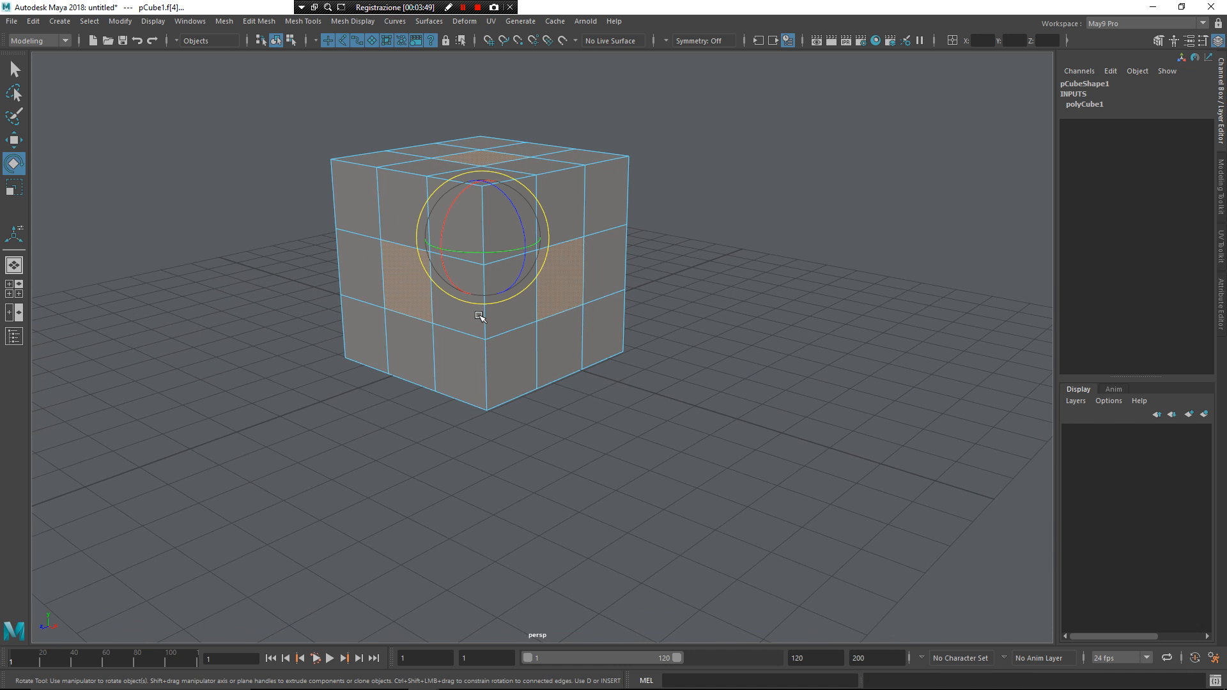
mouse_move(536, 379)
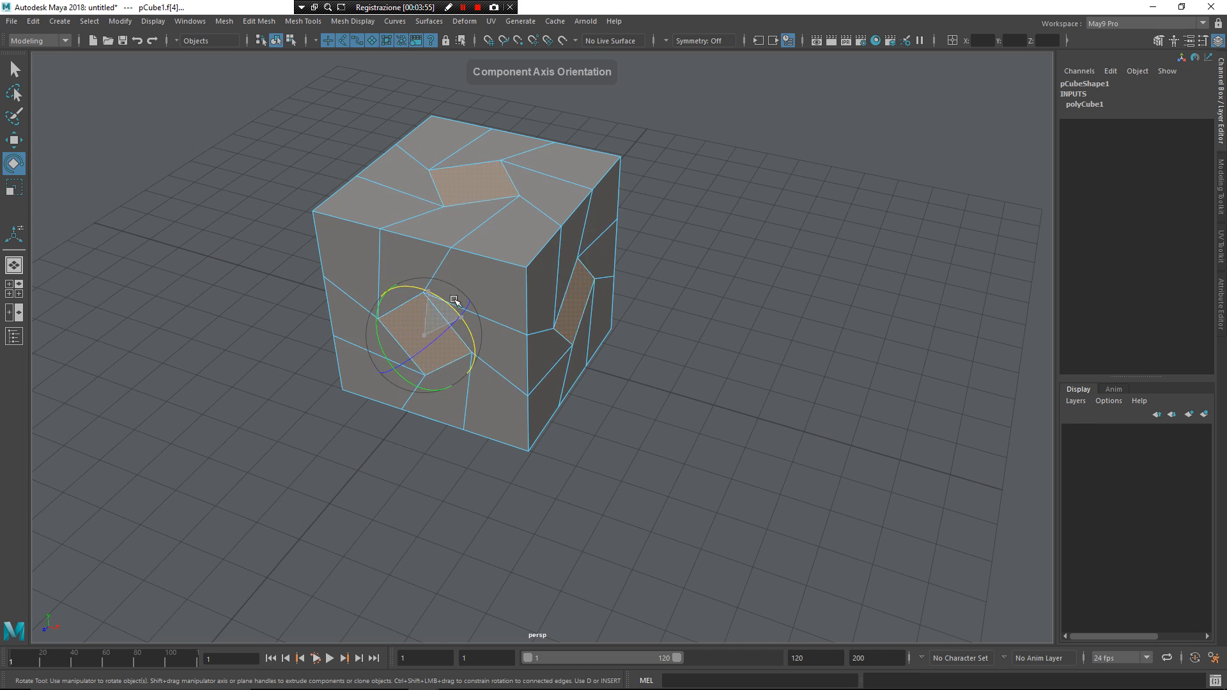
drag(454, 301, 456, 282)
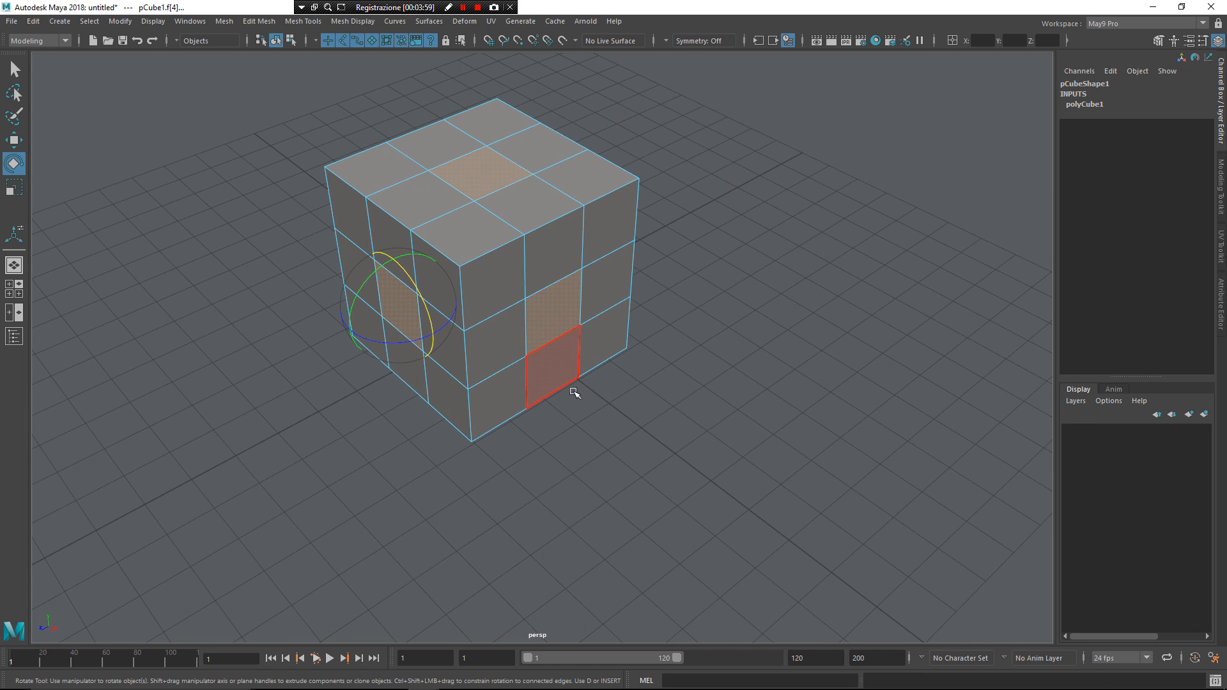
click(12, 187)
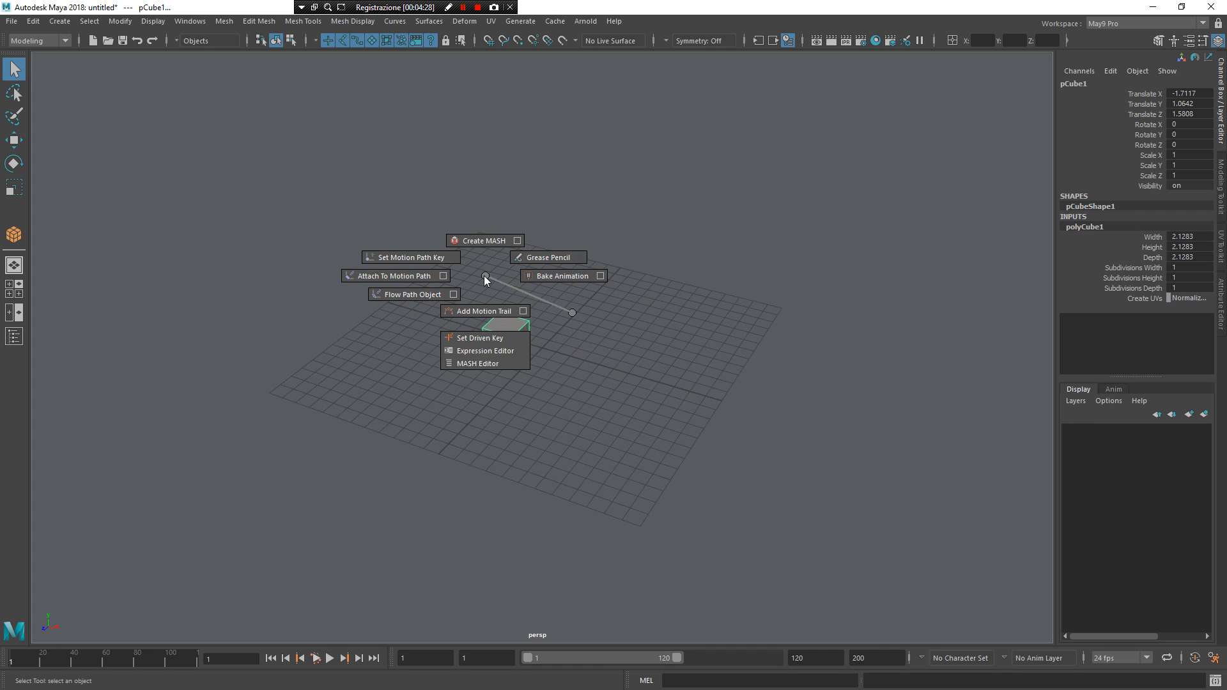
- Create a MASH network from the cube laying out nine copies in a line
click(482, 240)
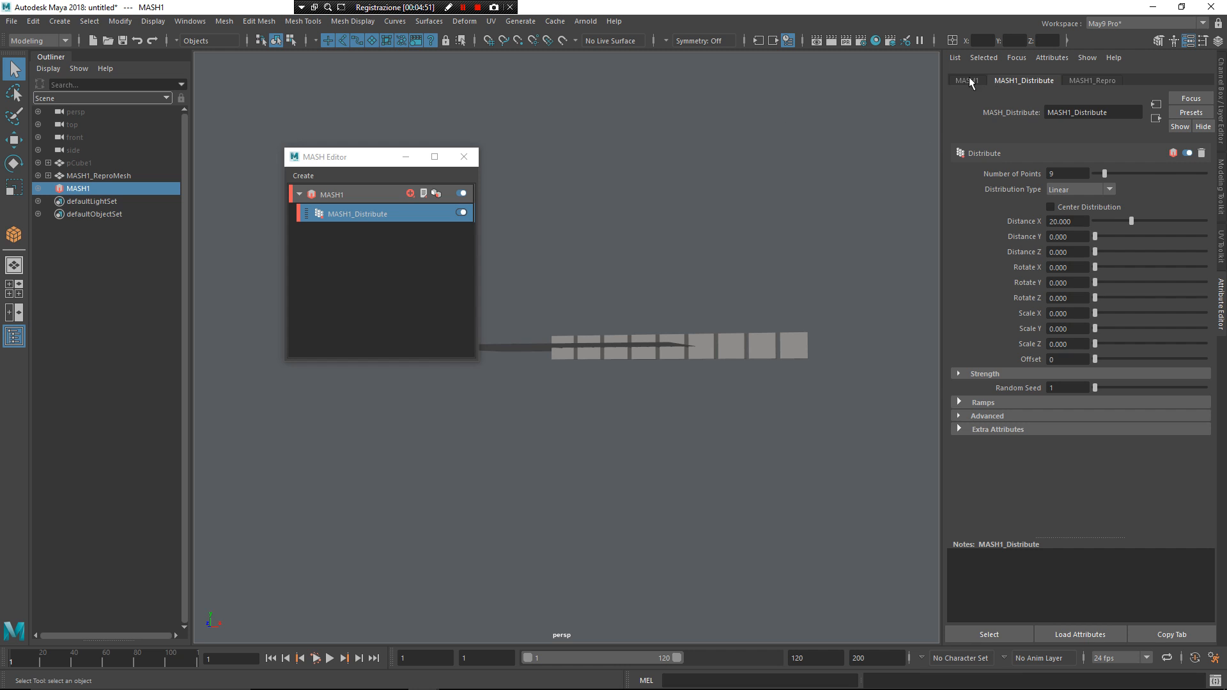
- Add a Dynamics node in the MASH1 settings, then play and stop the simulation
click(967, 80)
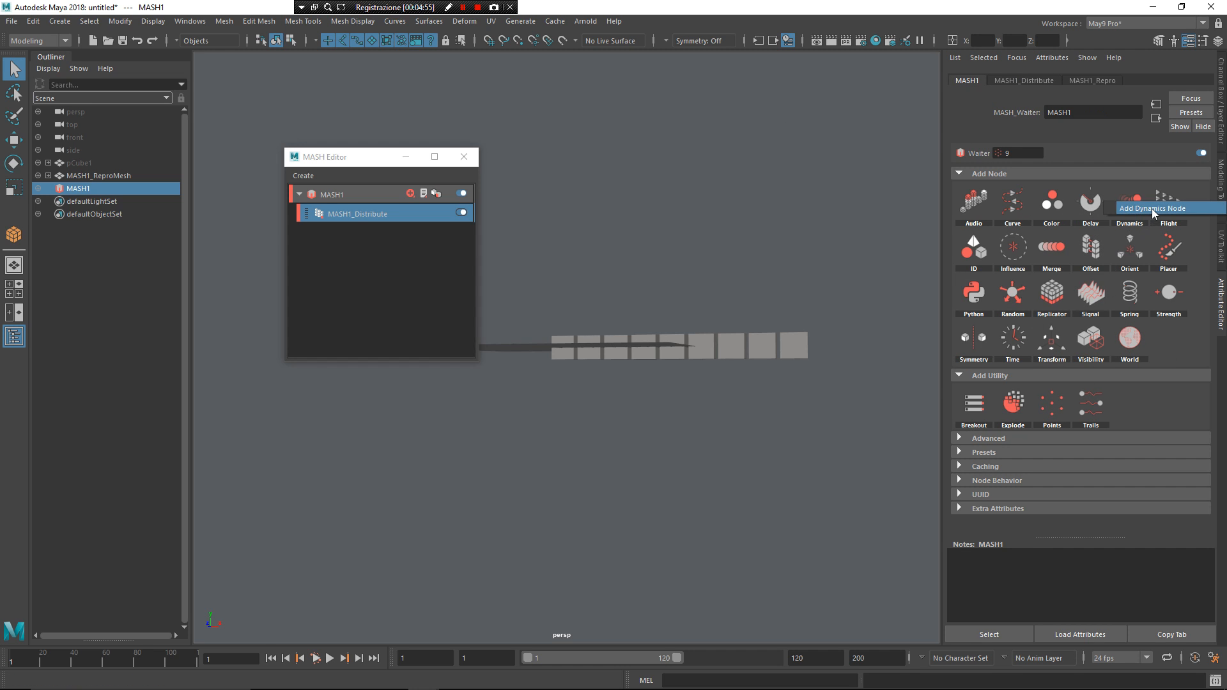
click(1130, 202)
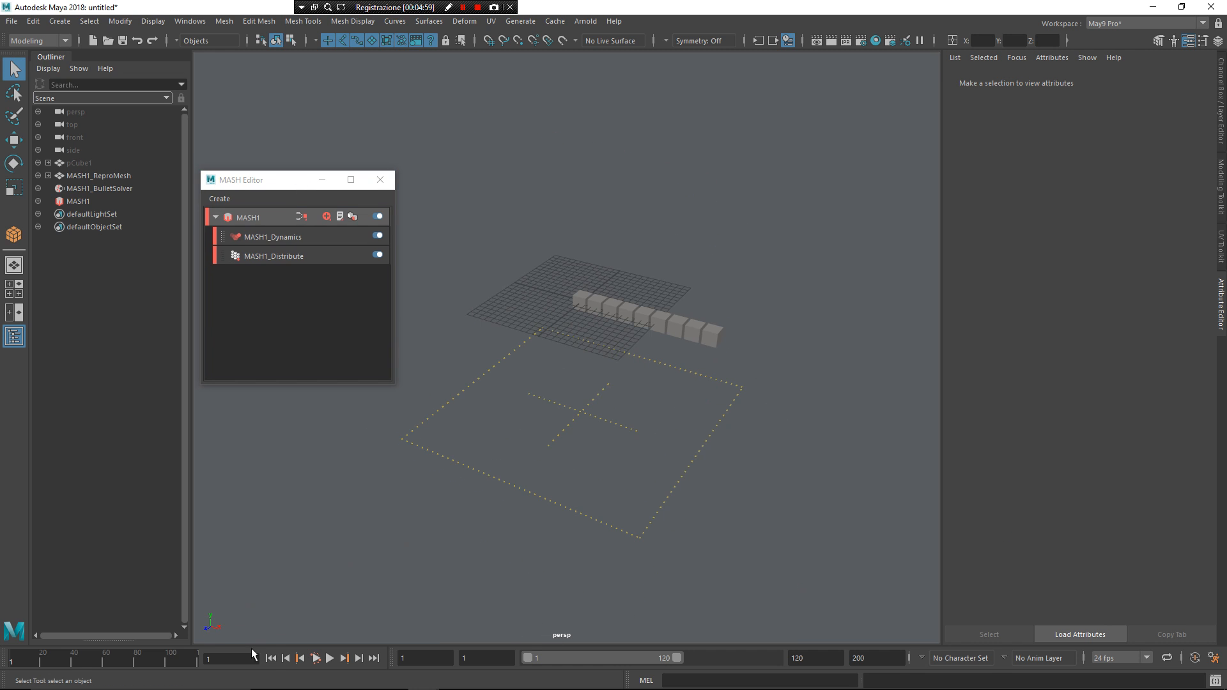
click(323, 659)
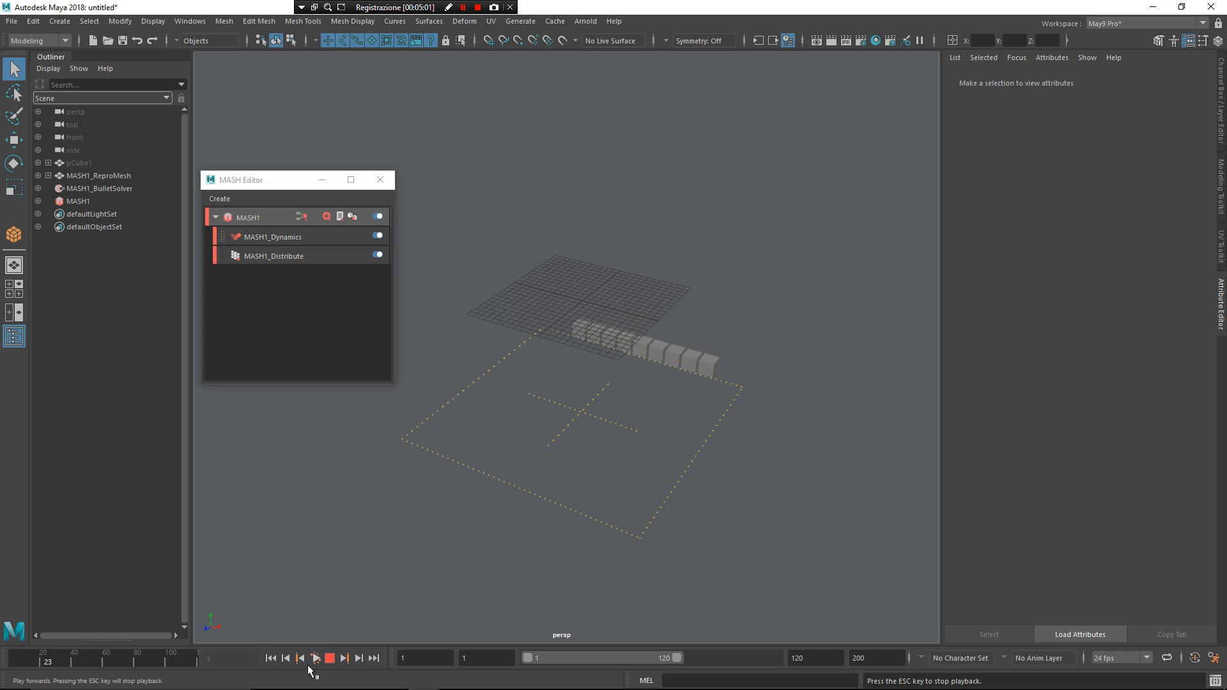
click(86, 188)
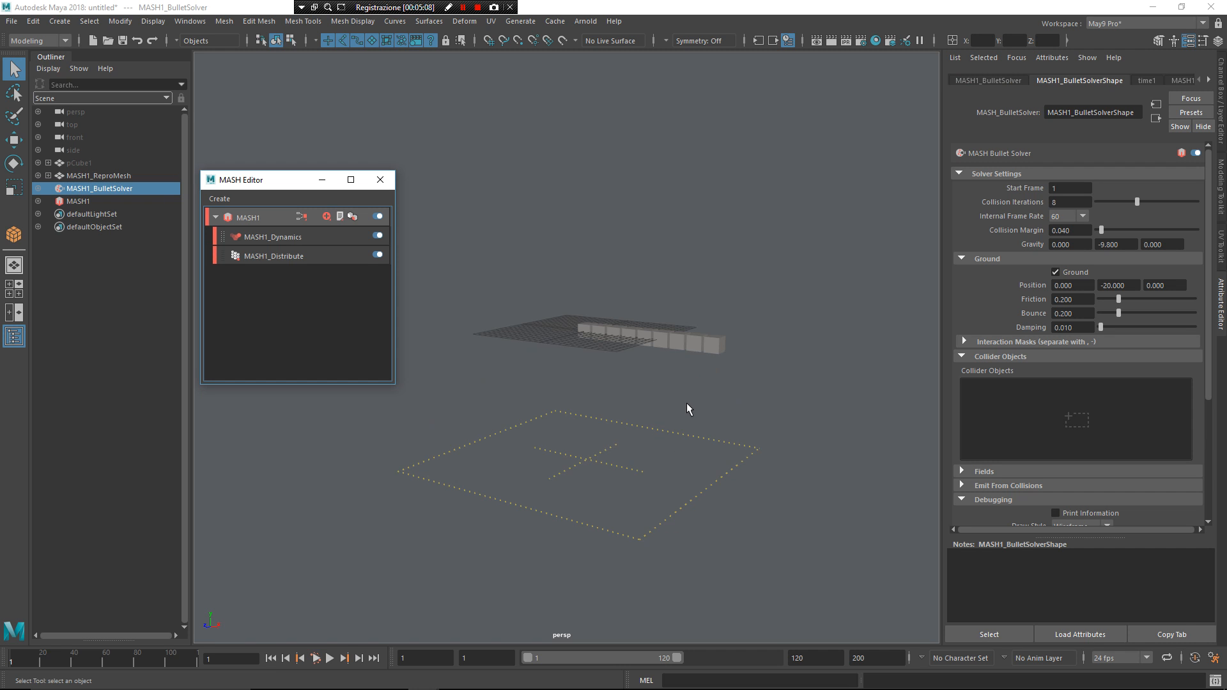
- Toggle gravity off and back on, then set Use Ground to Off
right_click(690, 435)
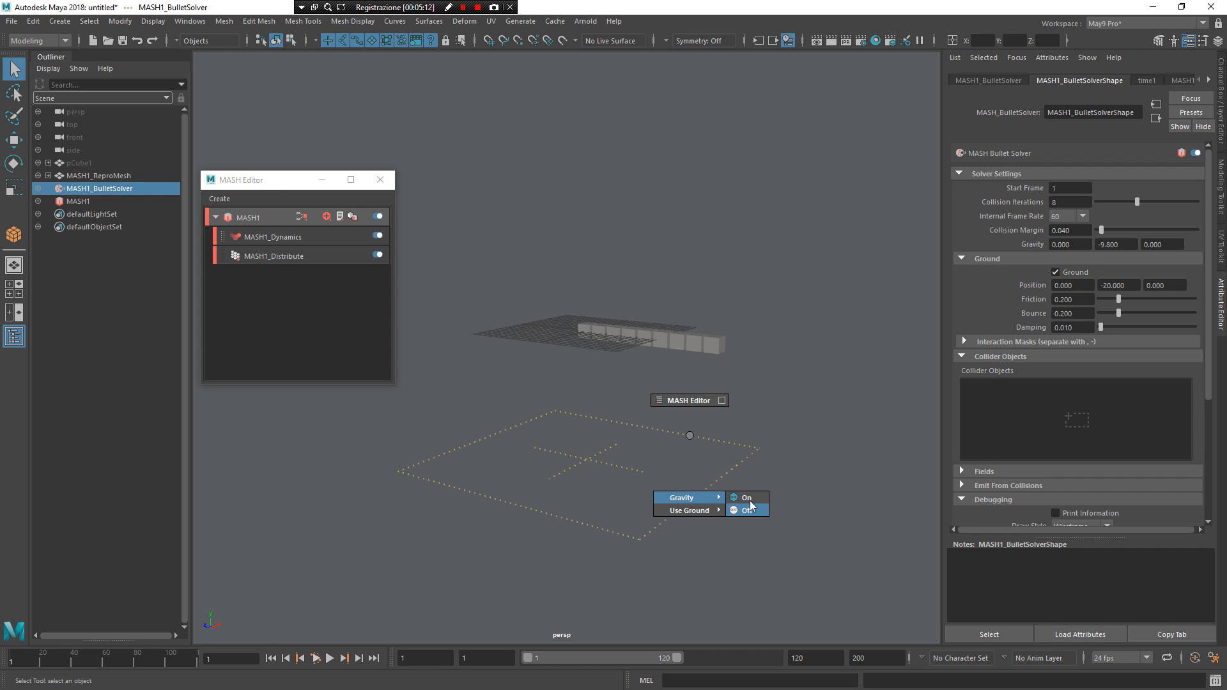
click(745, 510)
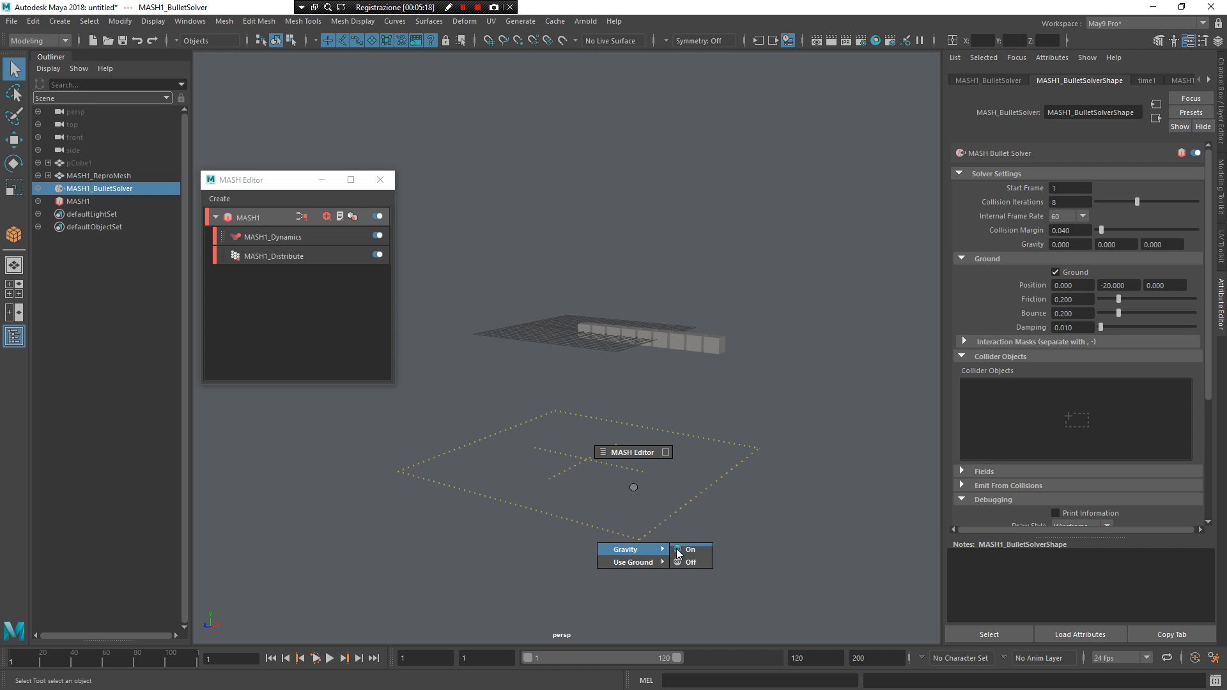
click(690, 549)
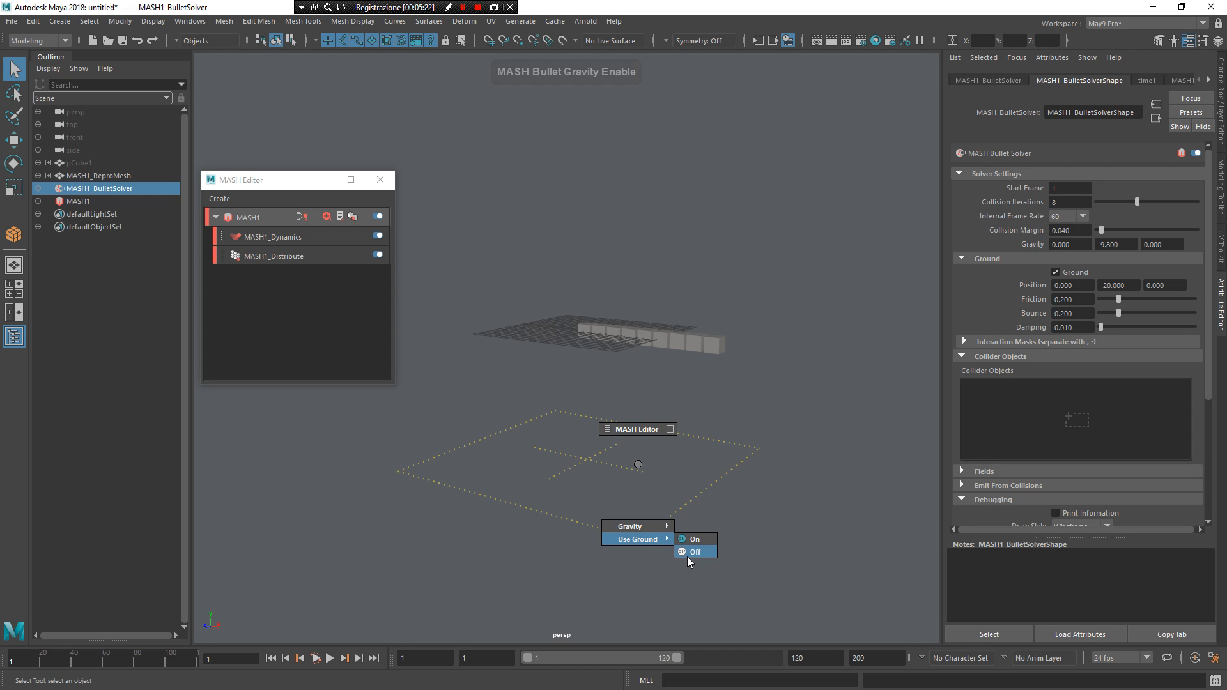
click(696, 552)
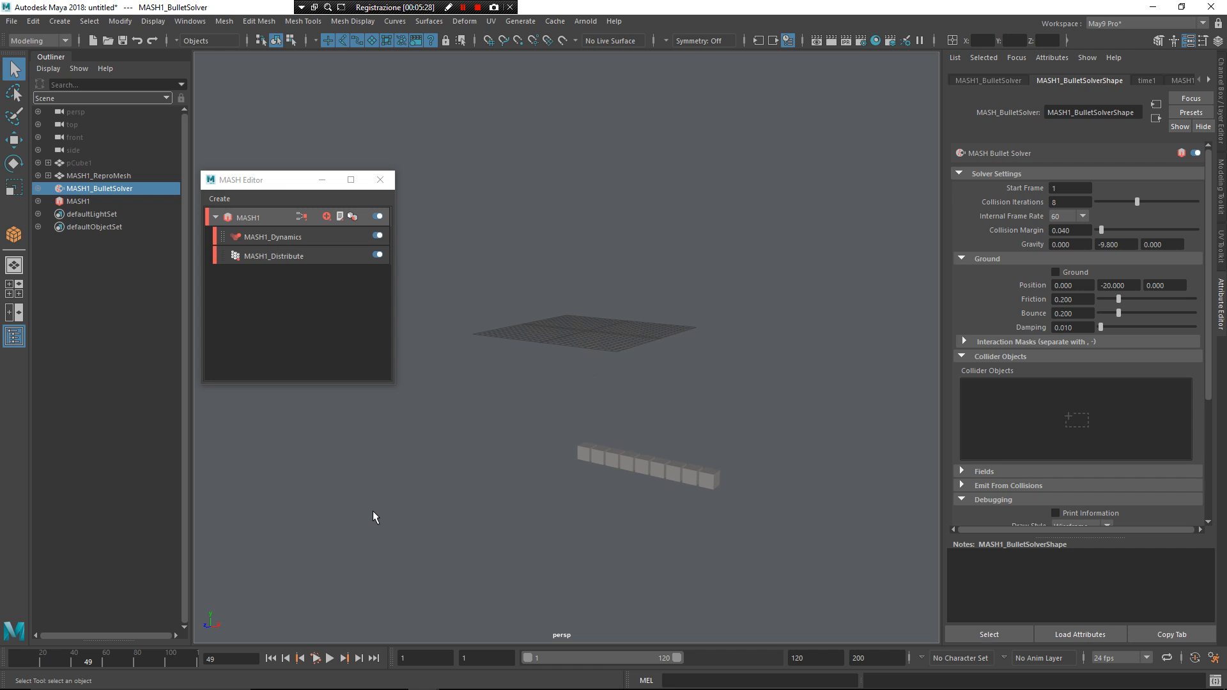
mouse_move(378, 528)
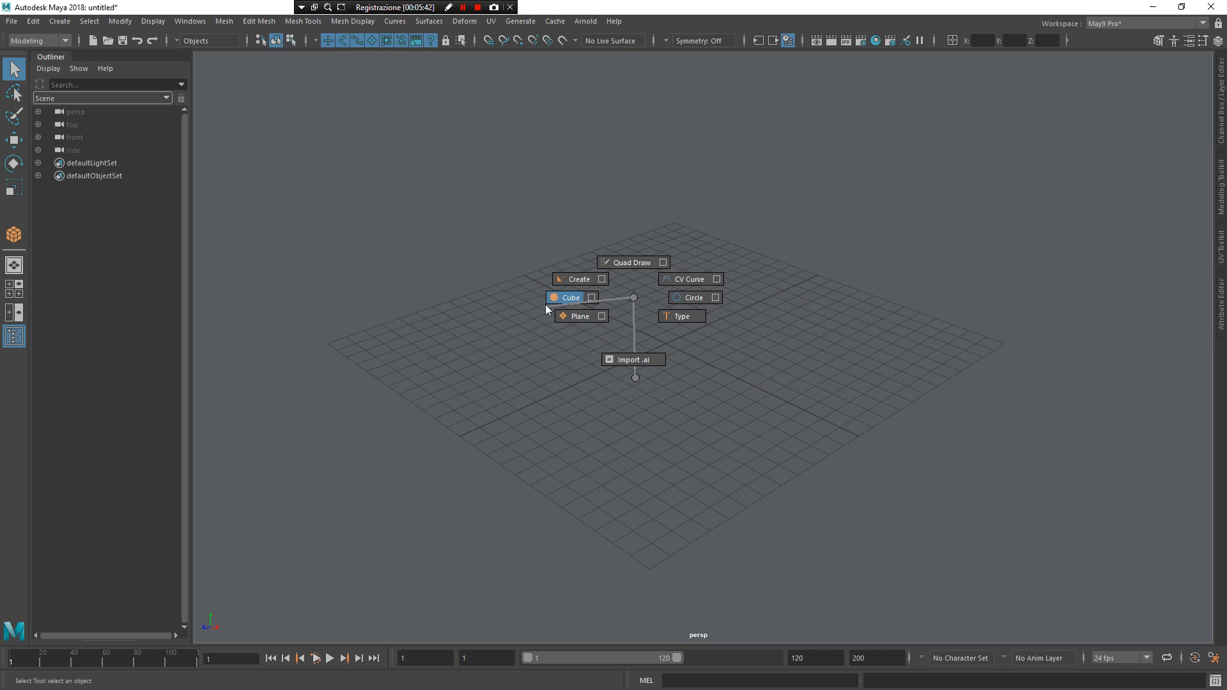
- Create a polygon cube smoothed into a sphere, activate Sculpt Geometry, and show the brush list
click(567, 298)
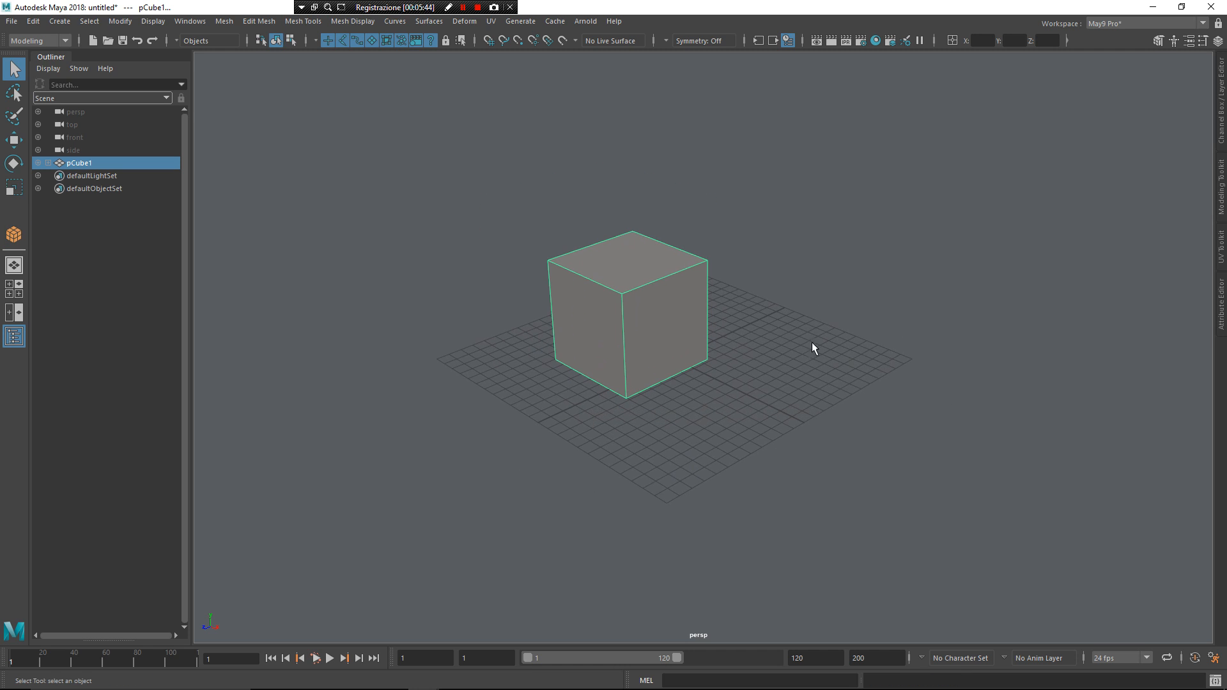
right_click(814, 348)
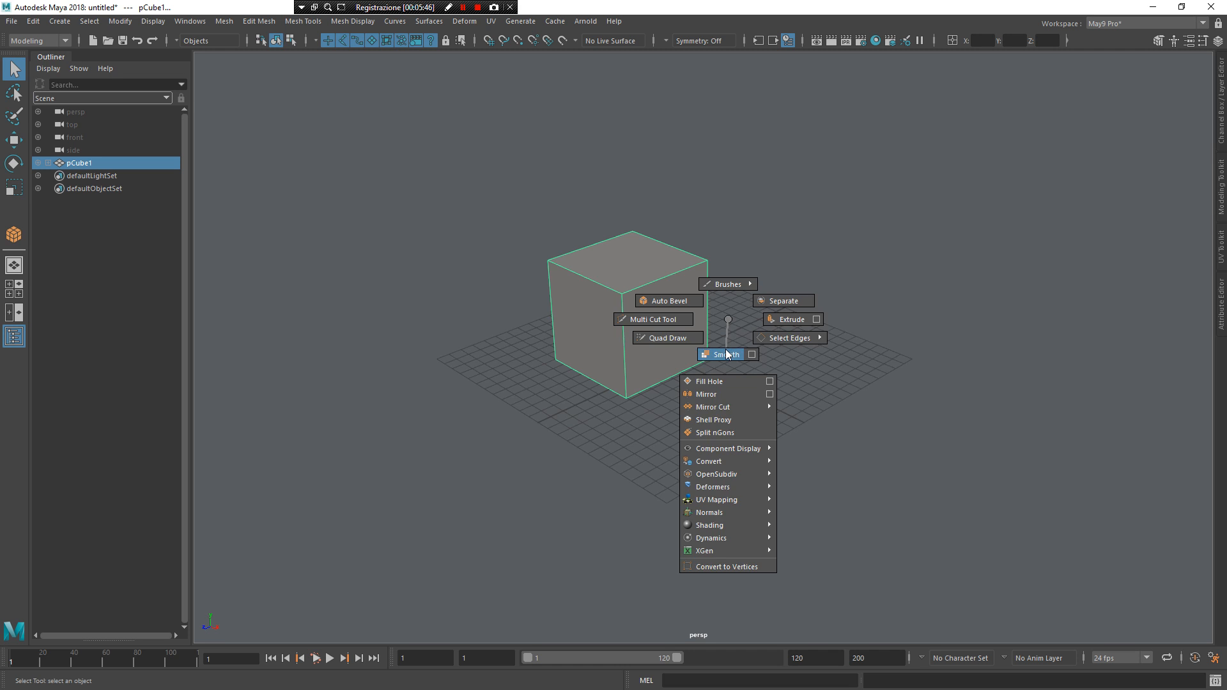
click(723, 354)
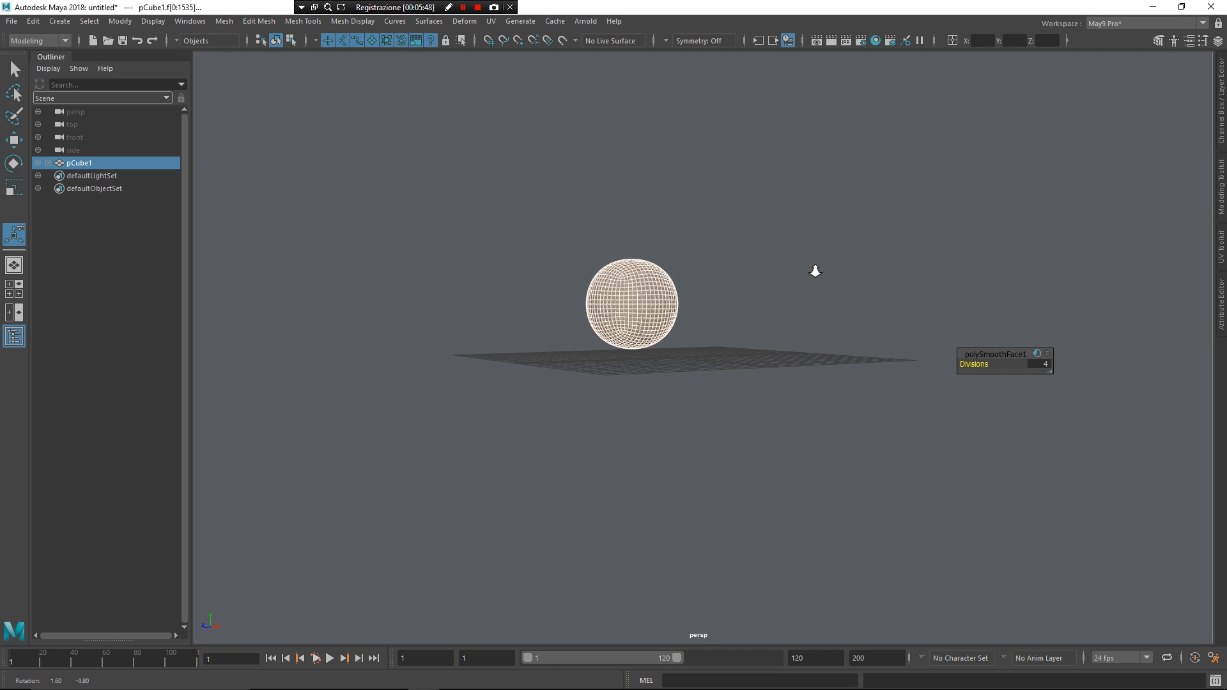
right_click(652, 324)
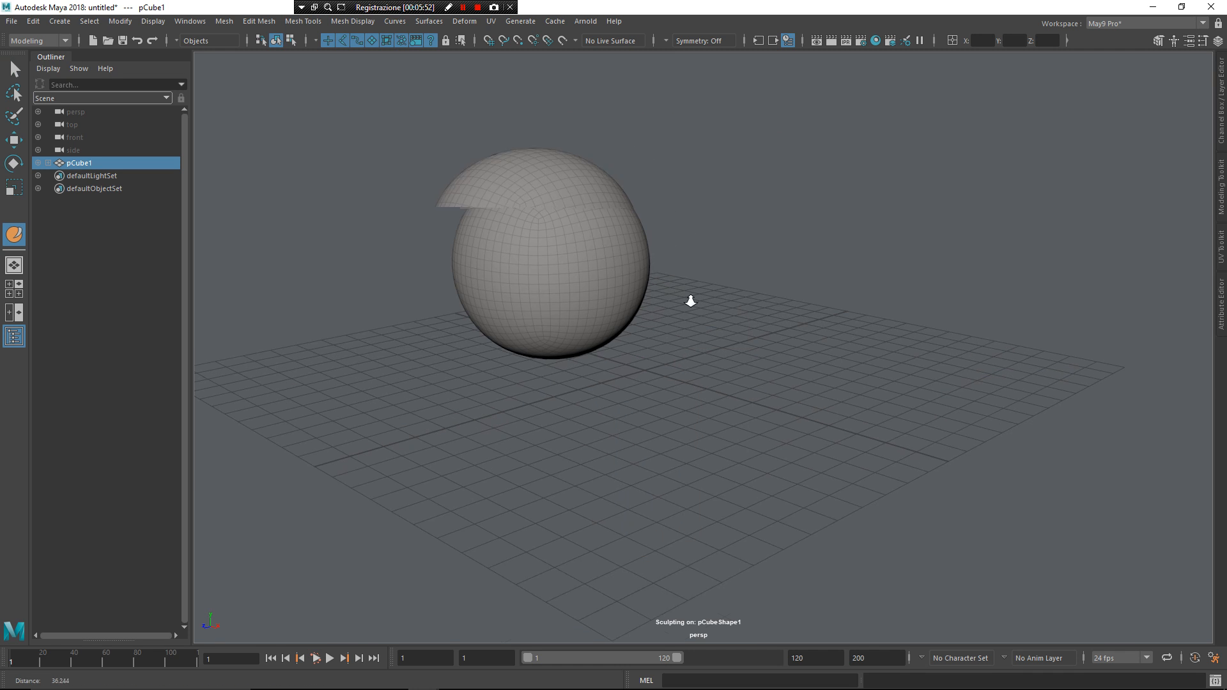
right_click(660, 291)
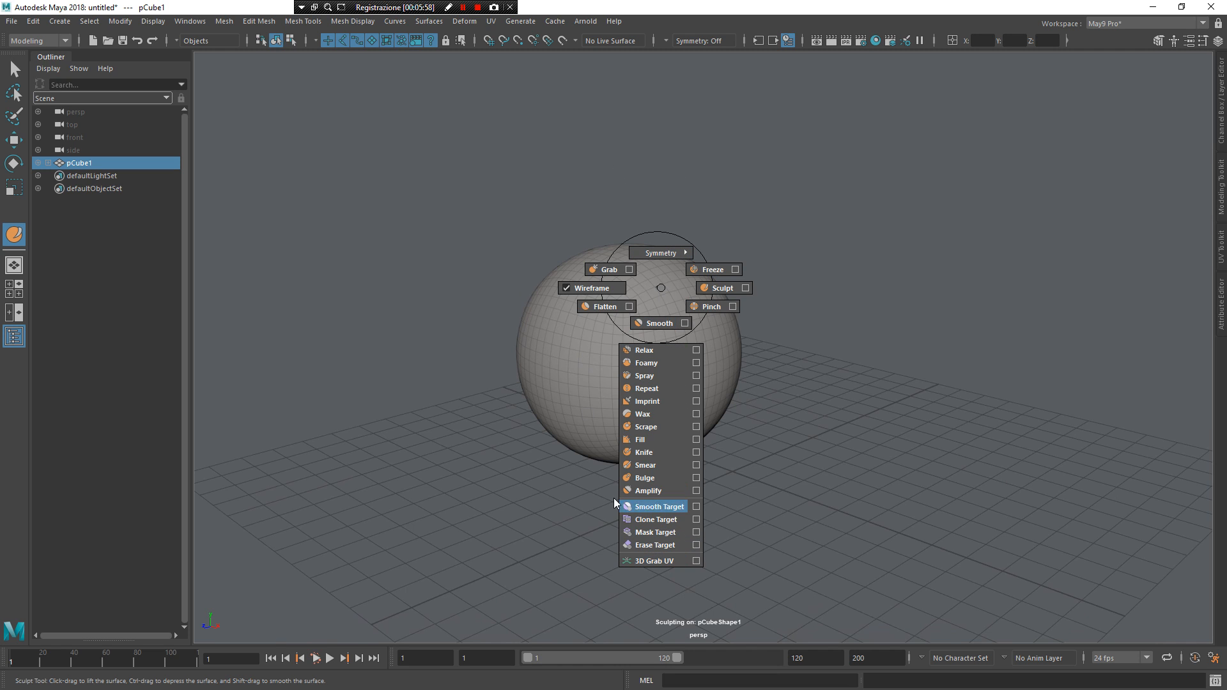
mouse_move(657, 531)
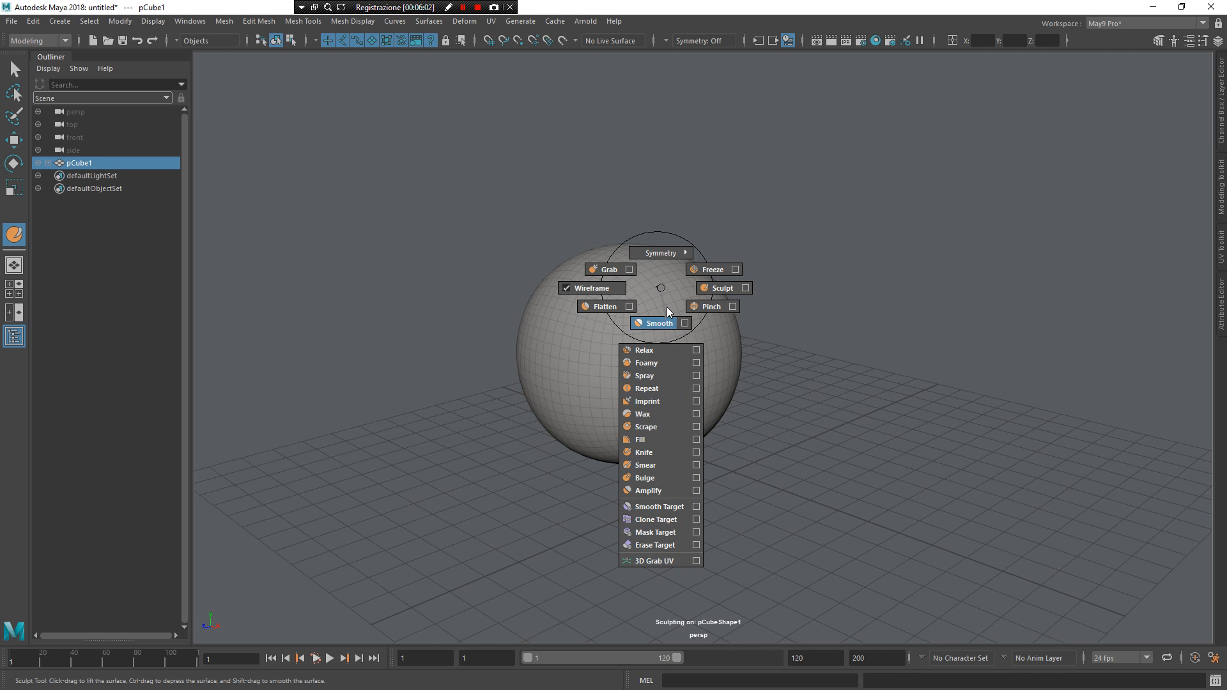
- Paint frozen patches onto the sphere with the Freeze brush, then return to the Sculpt brush
click(710, 270)
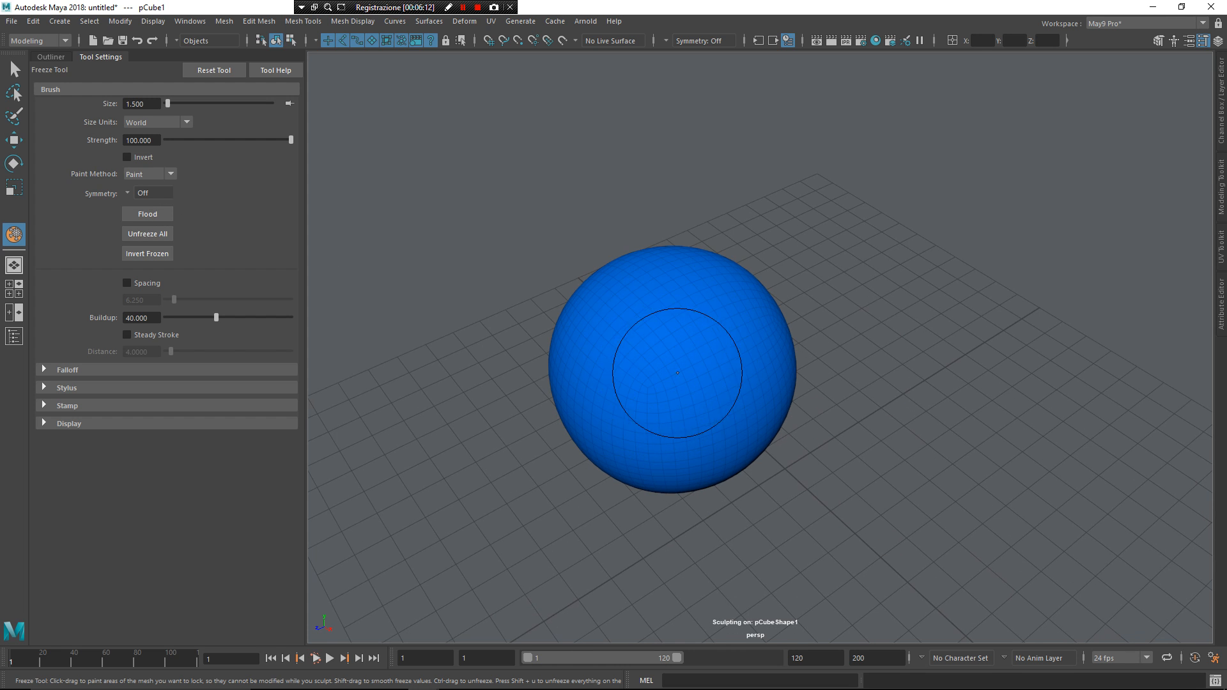
drag(673, 372, 733, 423)
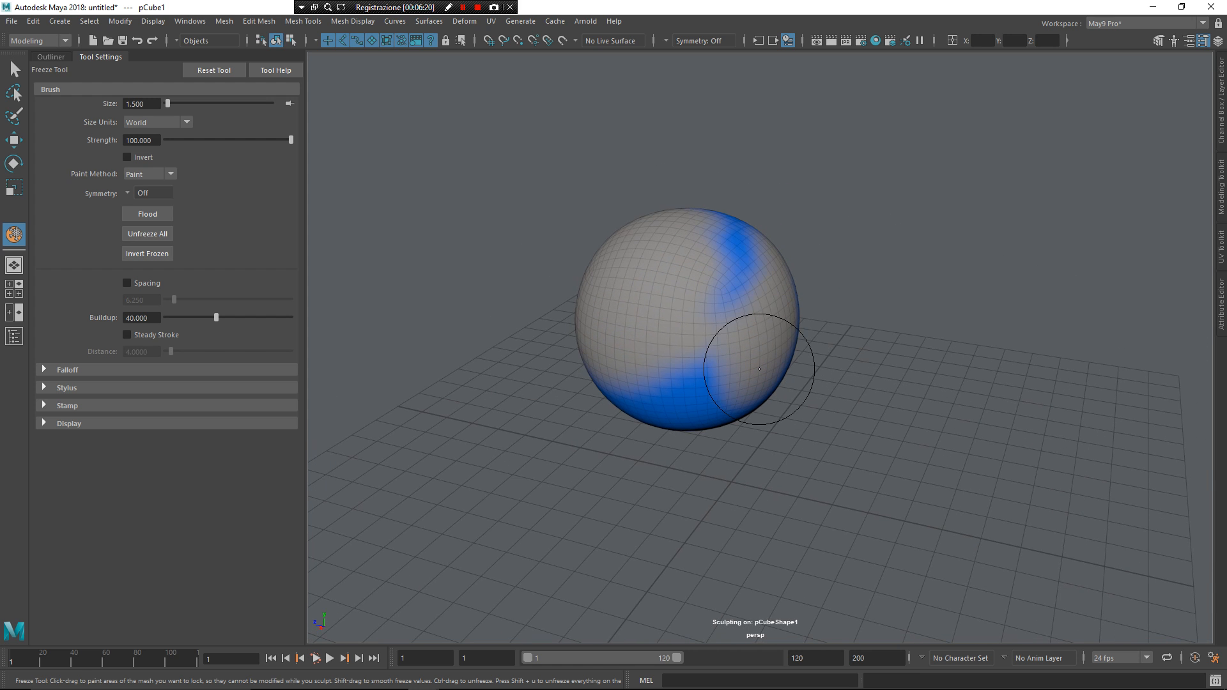
right_click(767, 341)
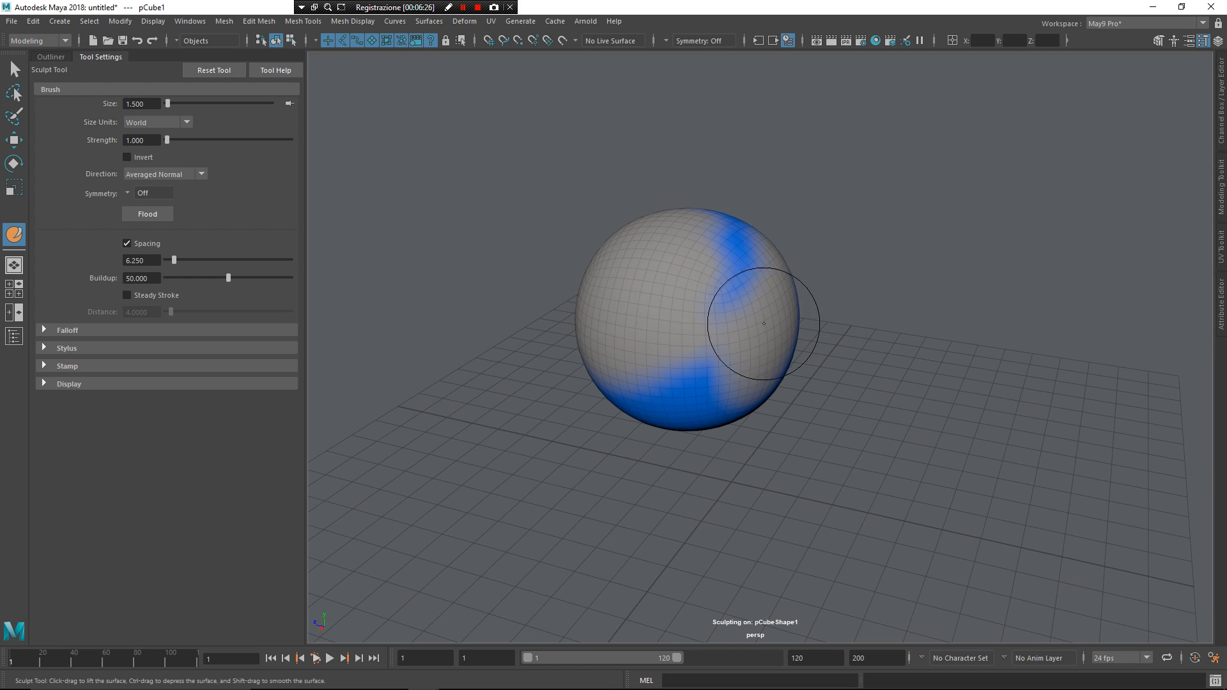
- Sculpt bulges into the unfrozen areas of the sphere from two sides
drag(763, 322, 794, 411)
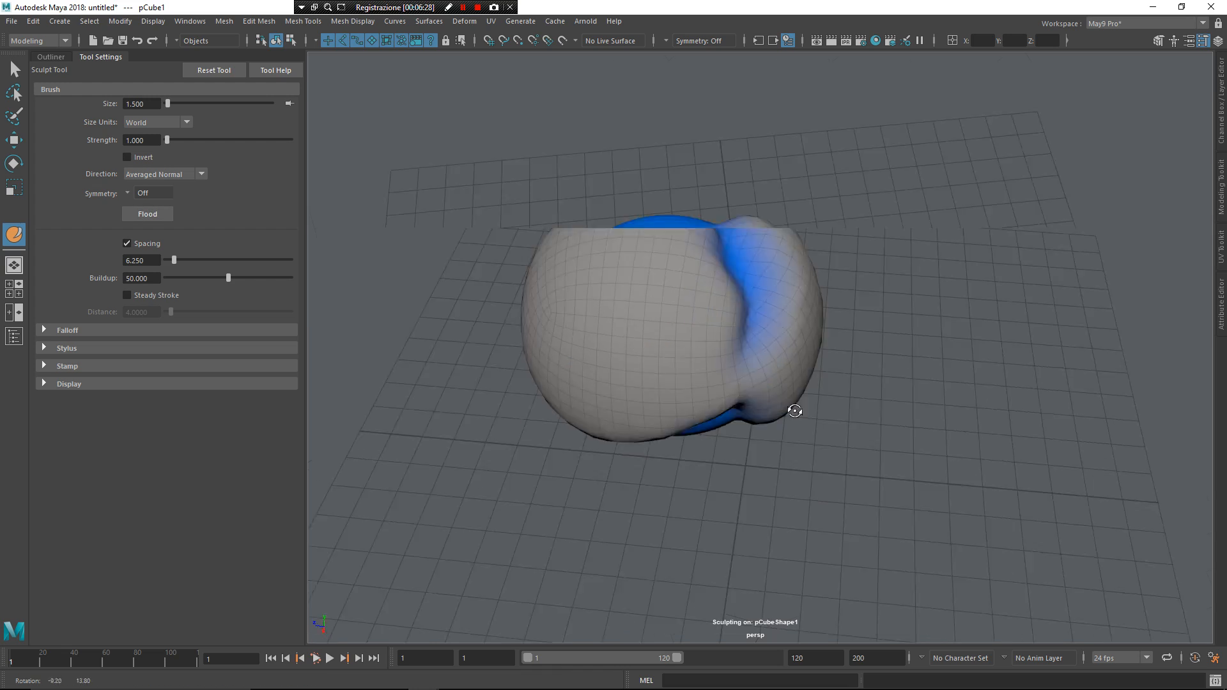
drag(795, 411, 879, 414)
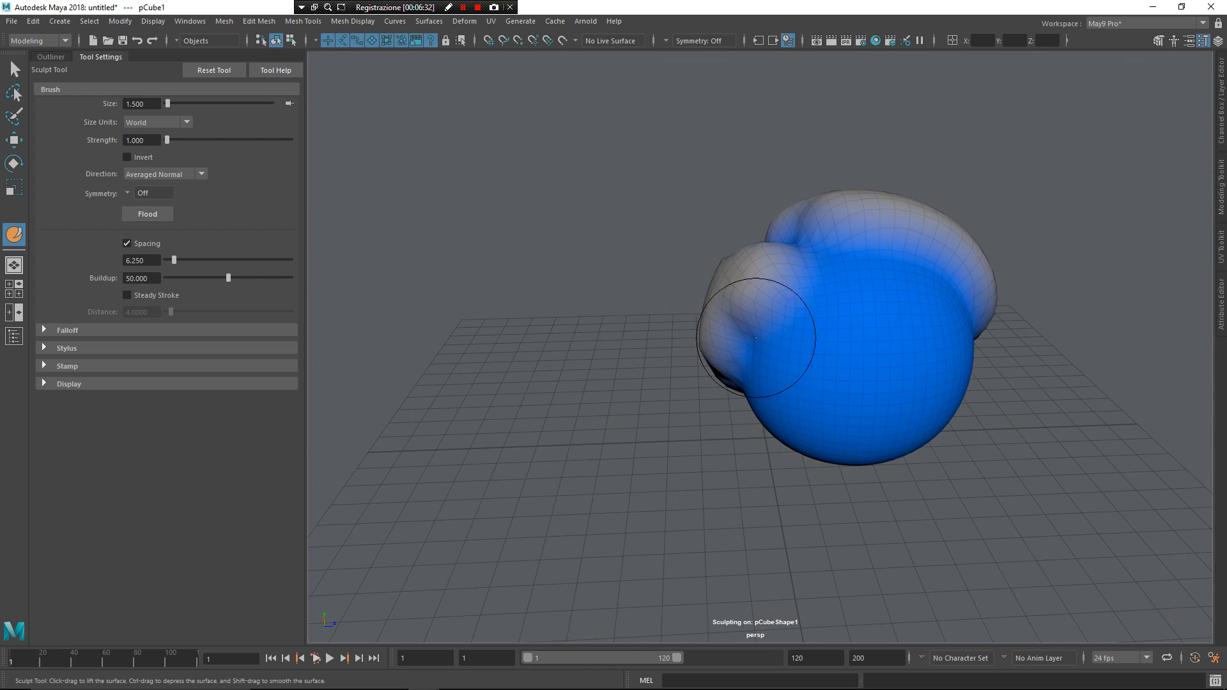
drag(756, 337, 941, 342)
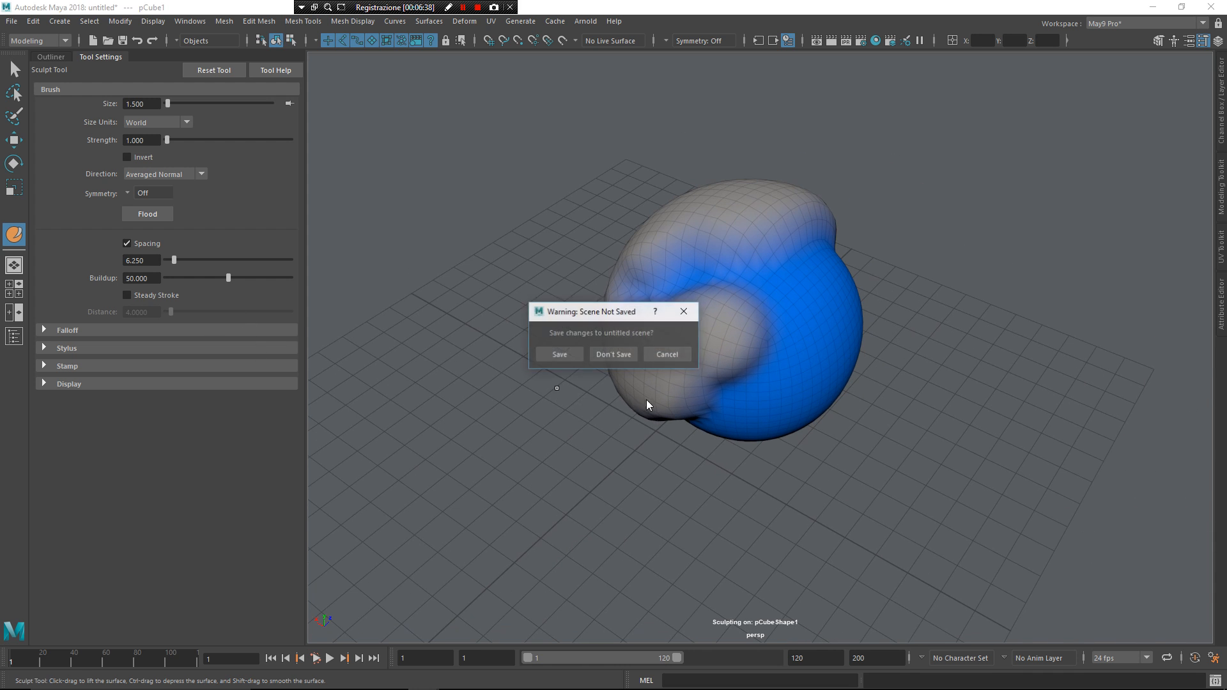
- Discard the sculpted scene, add a cube smoothed with 4 divisions, and hide Tool Settings
click(613, 354)
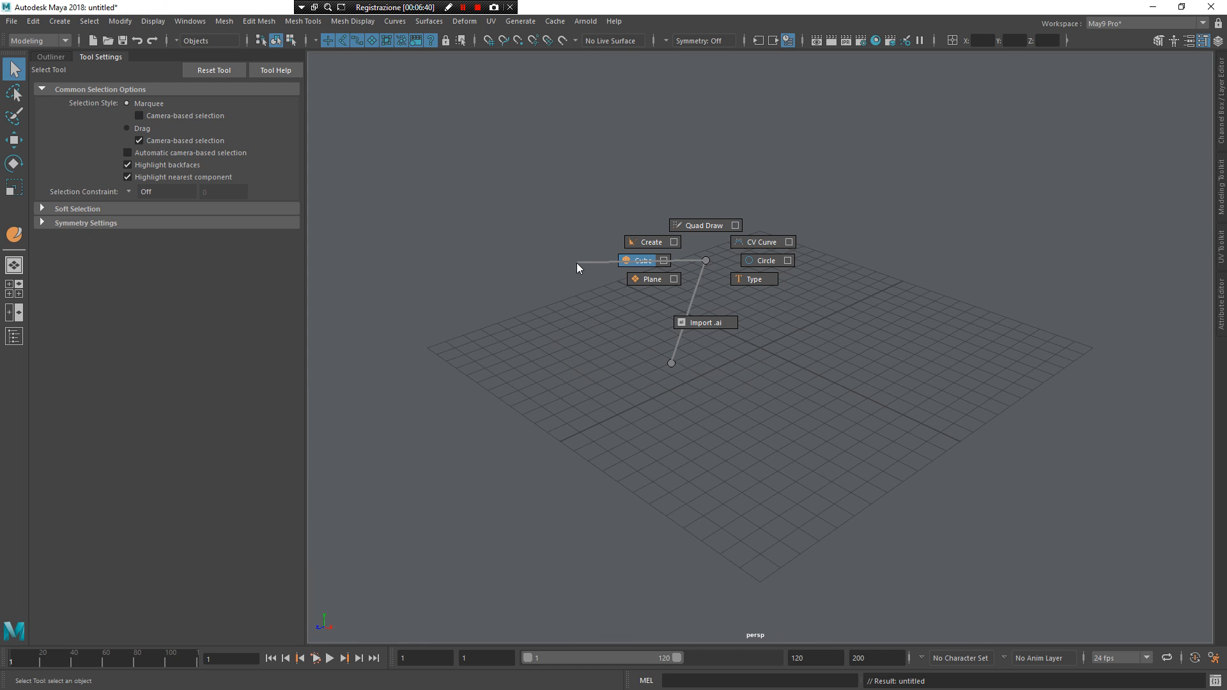
click(637, 261)
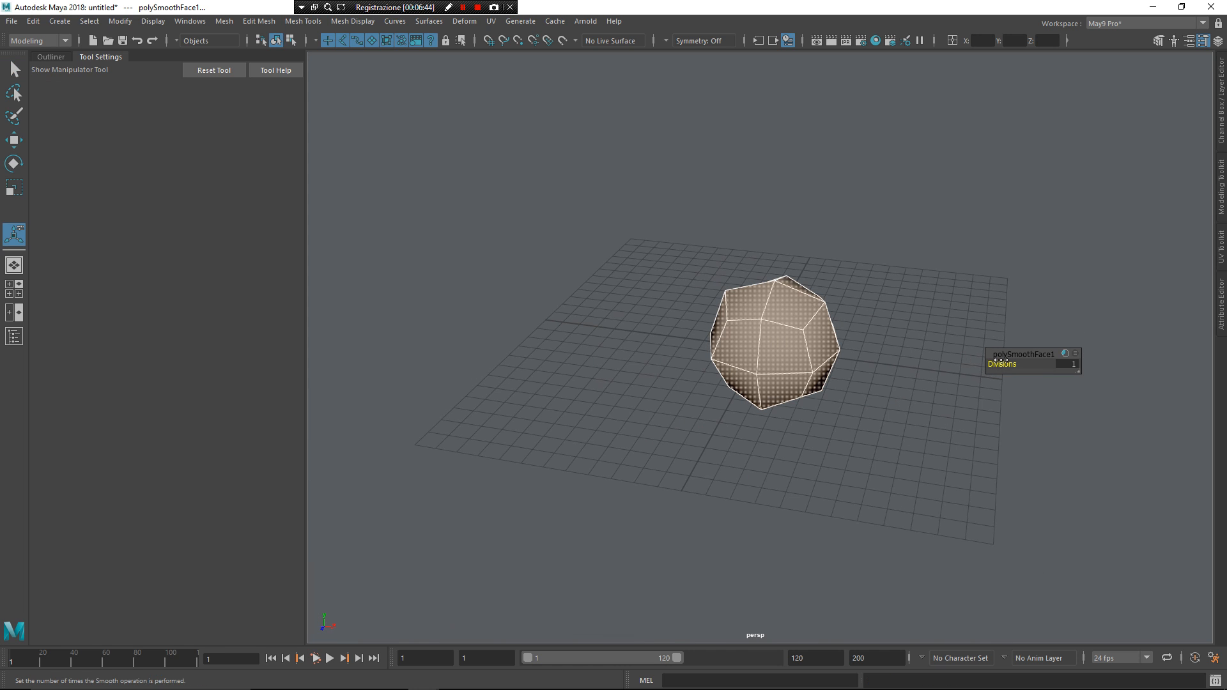
text(4)
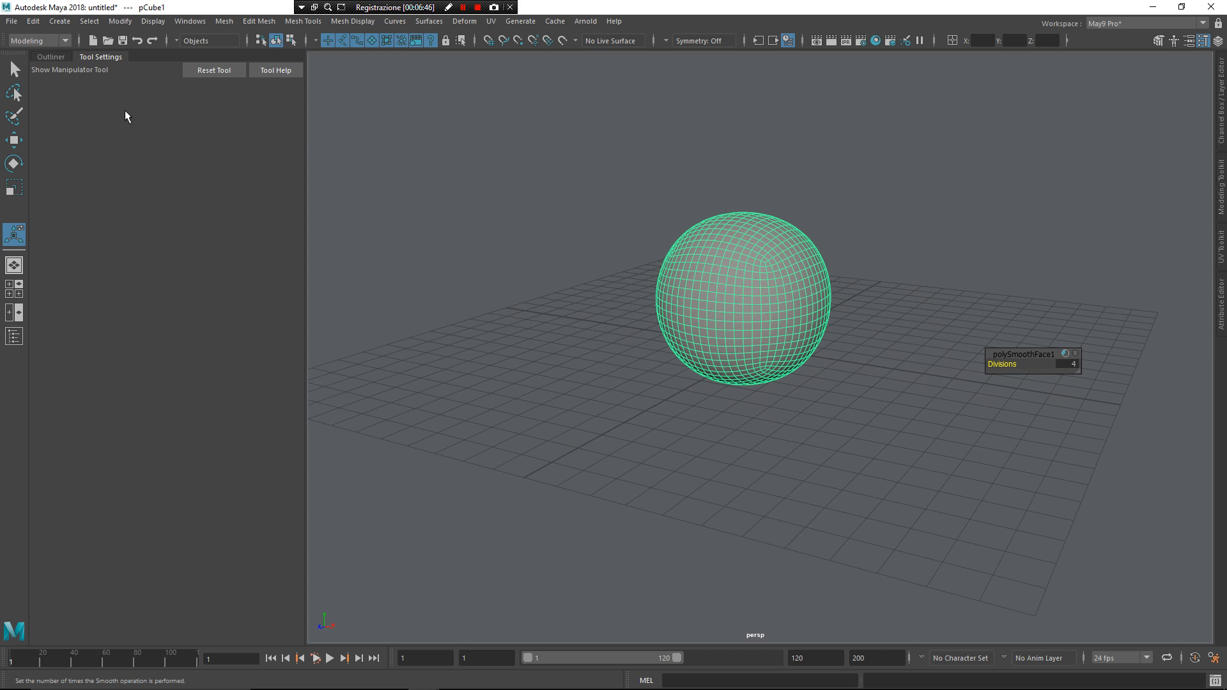
click(38, 50)
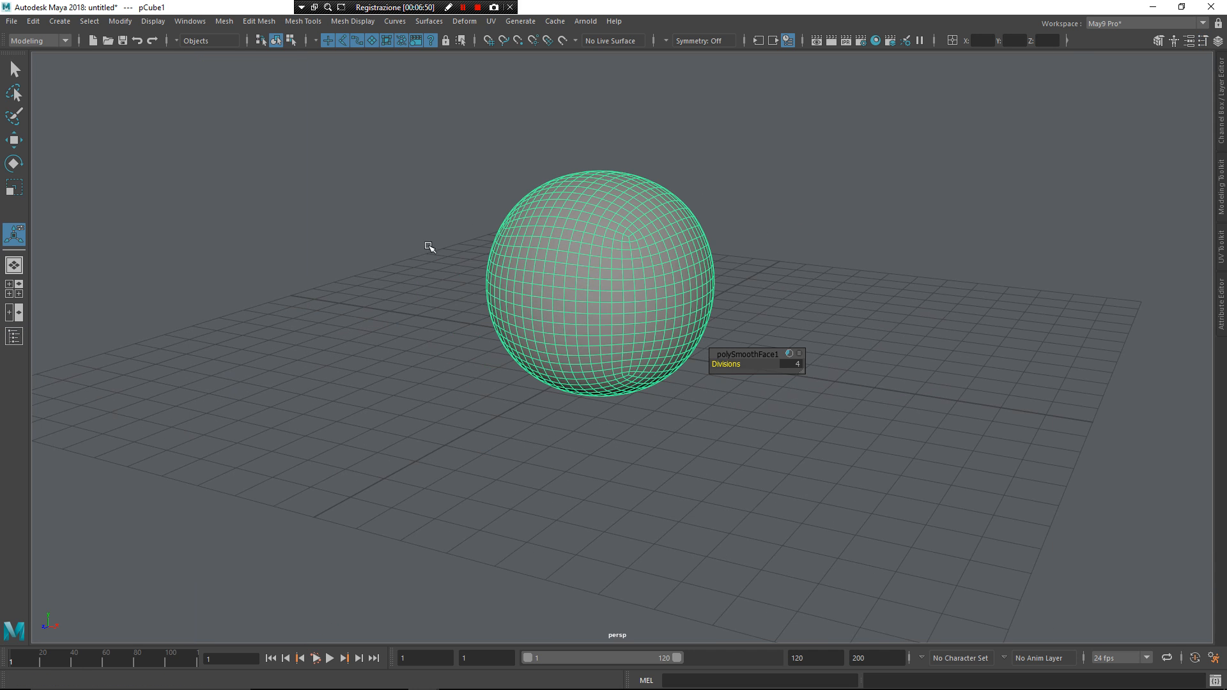
mouse_move(642, 62)
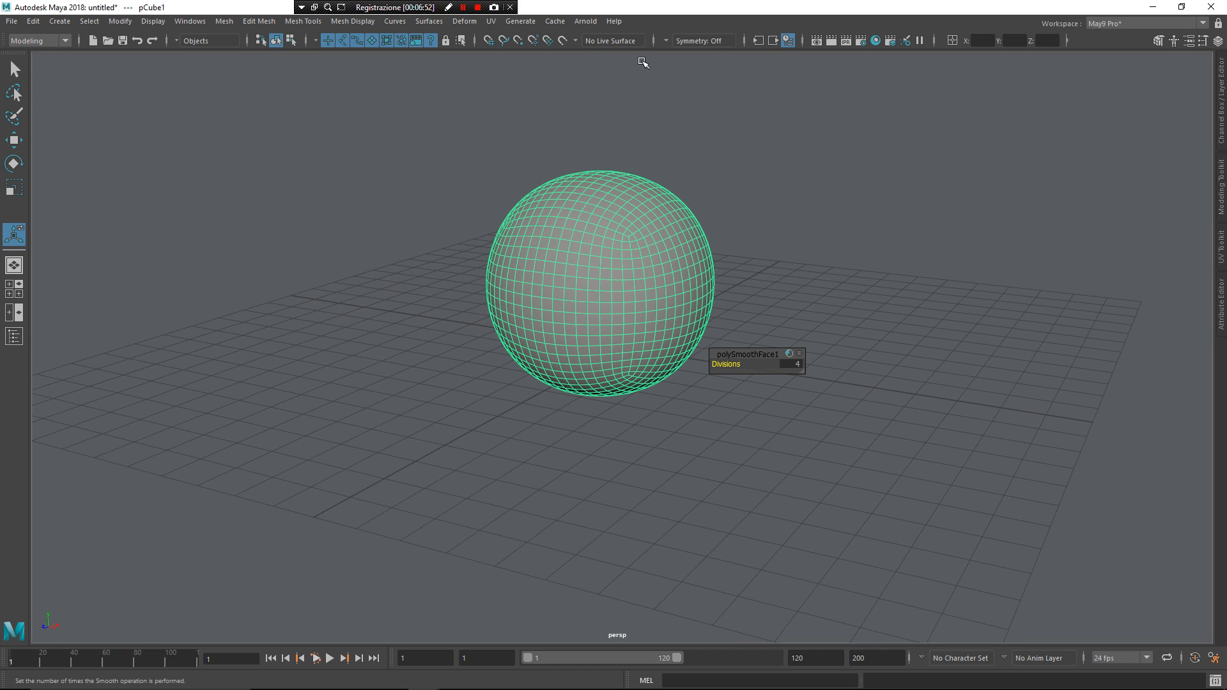
mouse_move(623, 255)
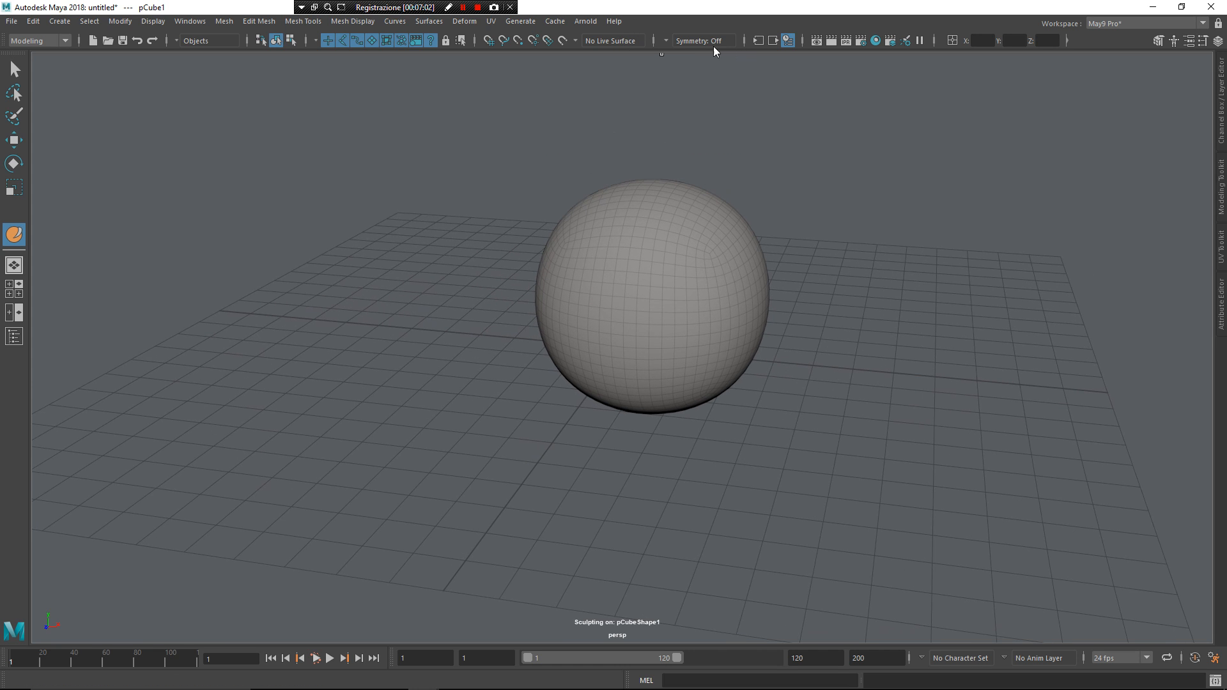
- Set symmetry to Topology and switch the sphere to Sculpt Geometry
click(703, 41)
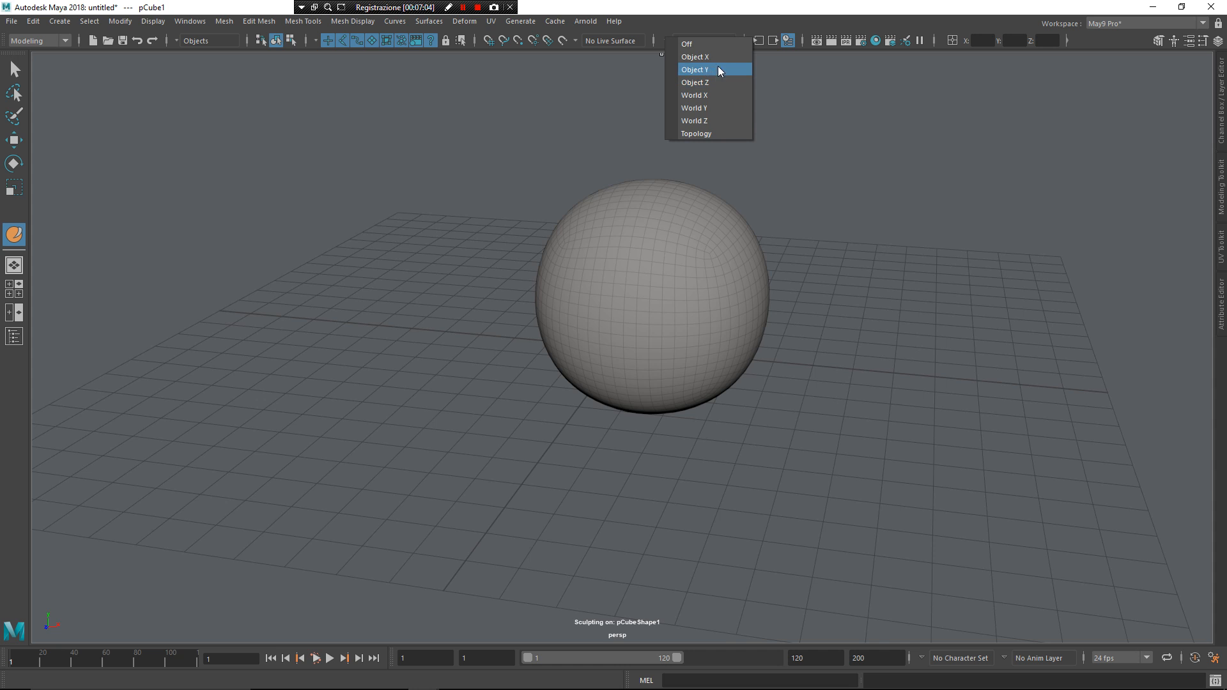
mouse_move(723, 113)
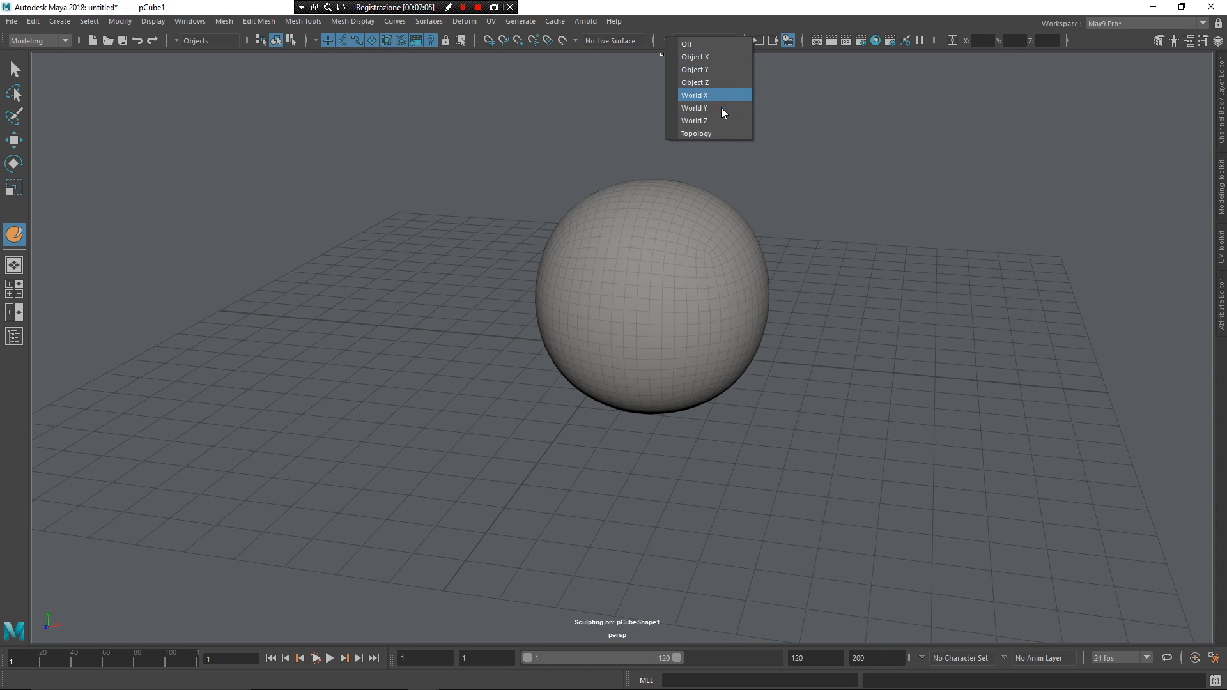
click(697, 56)
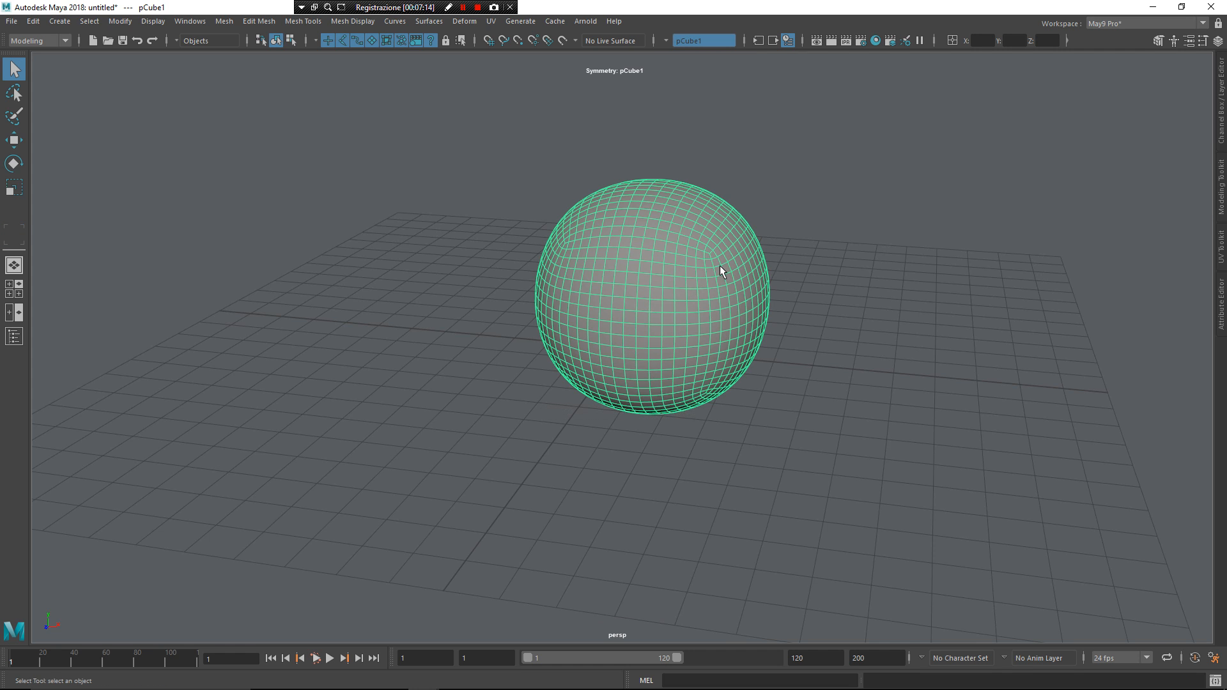
right_click(714, 216)
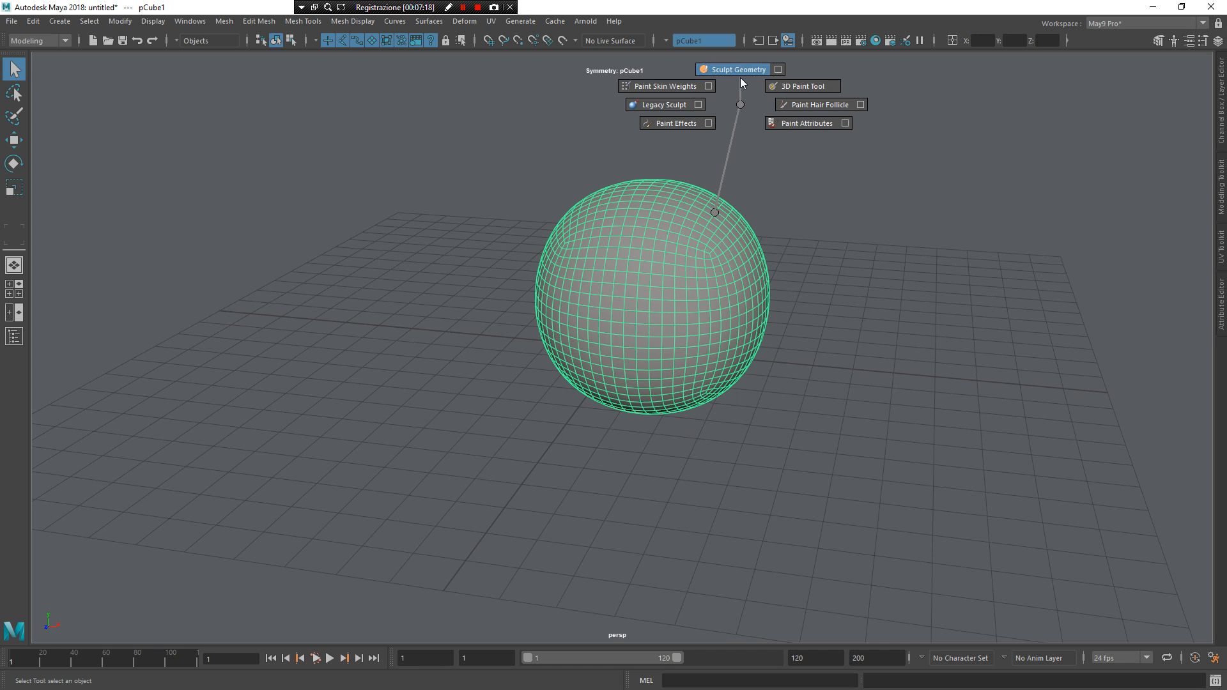
click(734, 69)
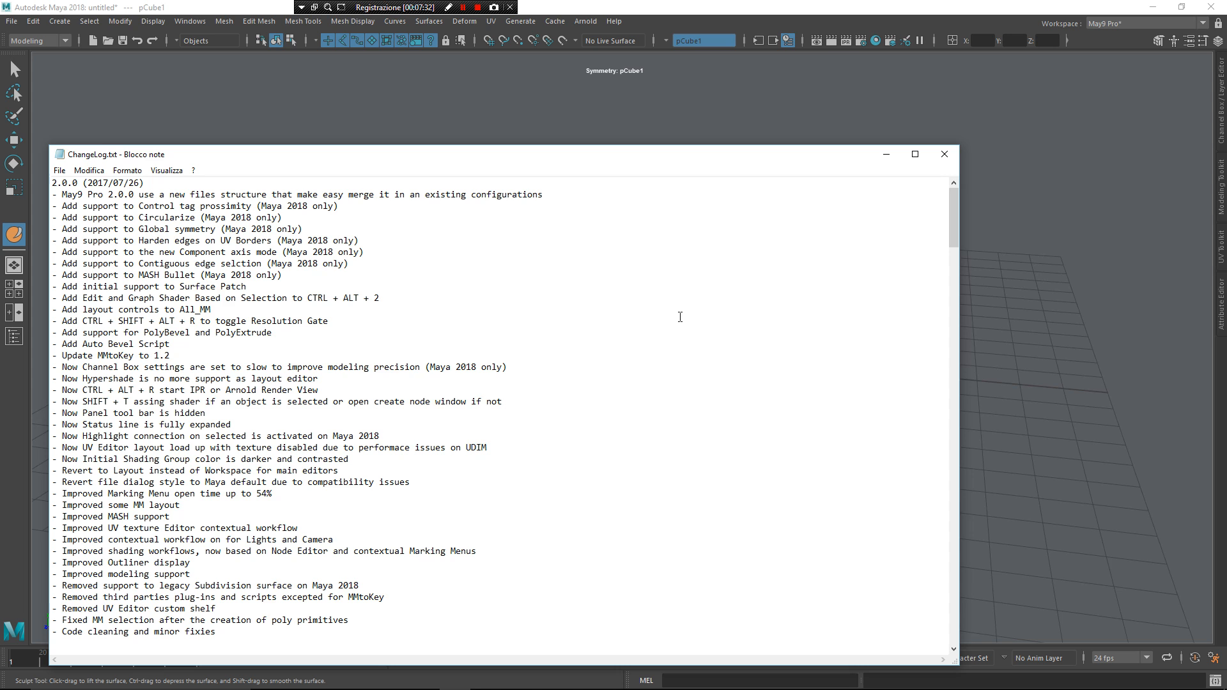
- Close the ChangeLog.txt Notepad window to return to the Maya sphere
click(944, 154)
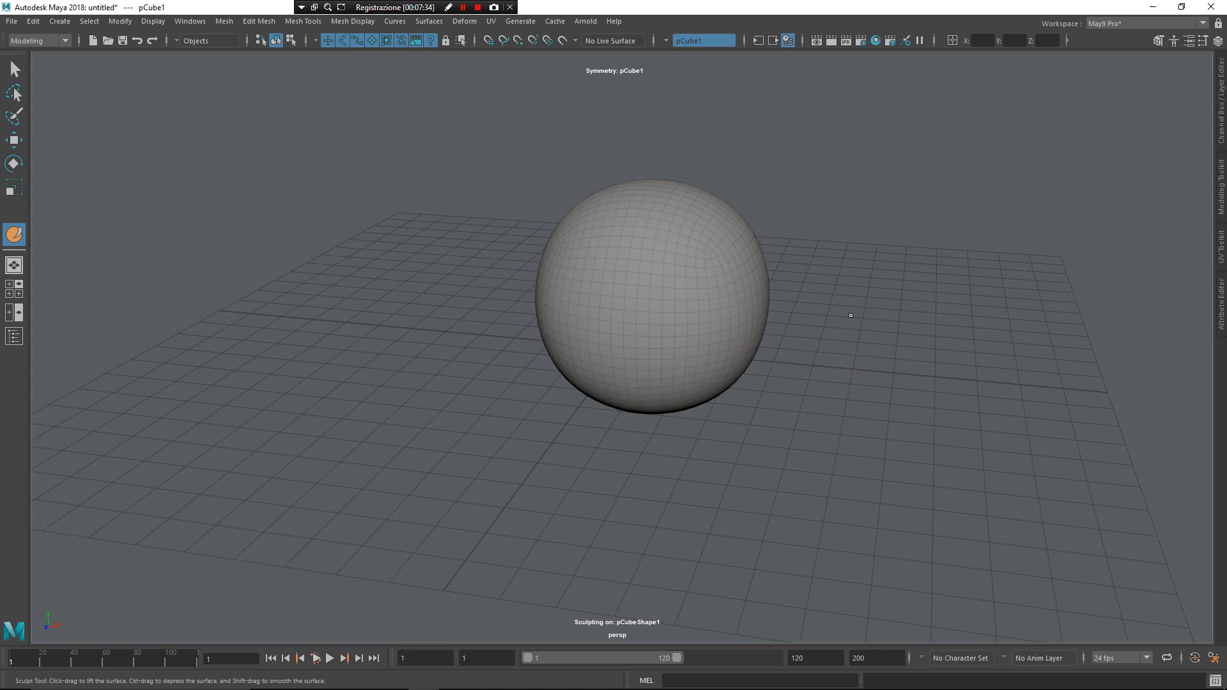
click(12, 88)
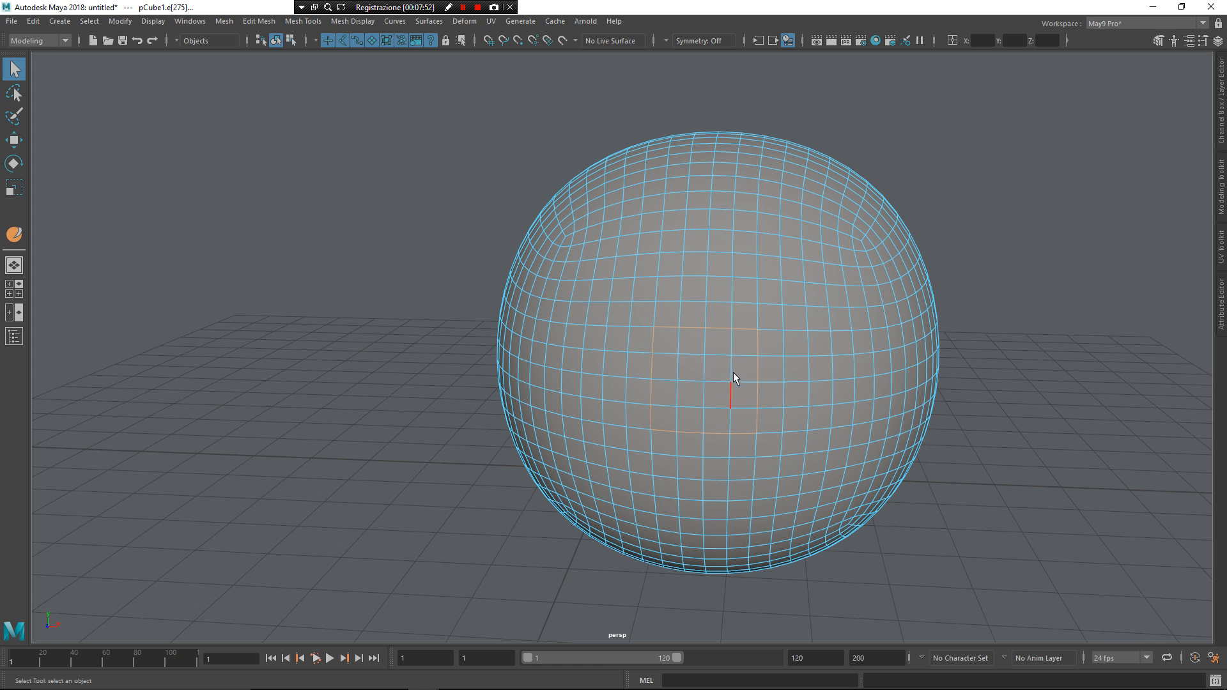
- Show the edge marking menu with Circularize, then select faces on the sphere's front
right_click(734, 377)
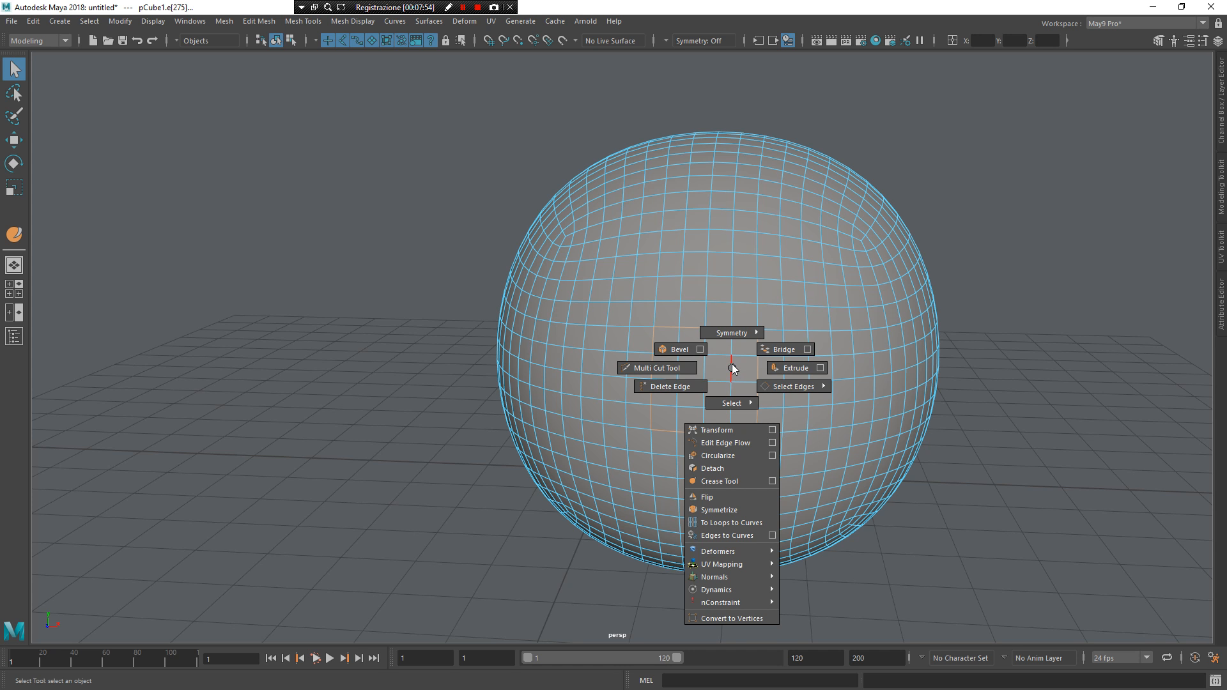
click(710, 456)
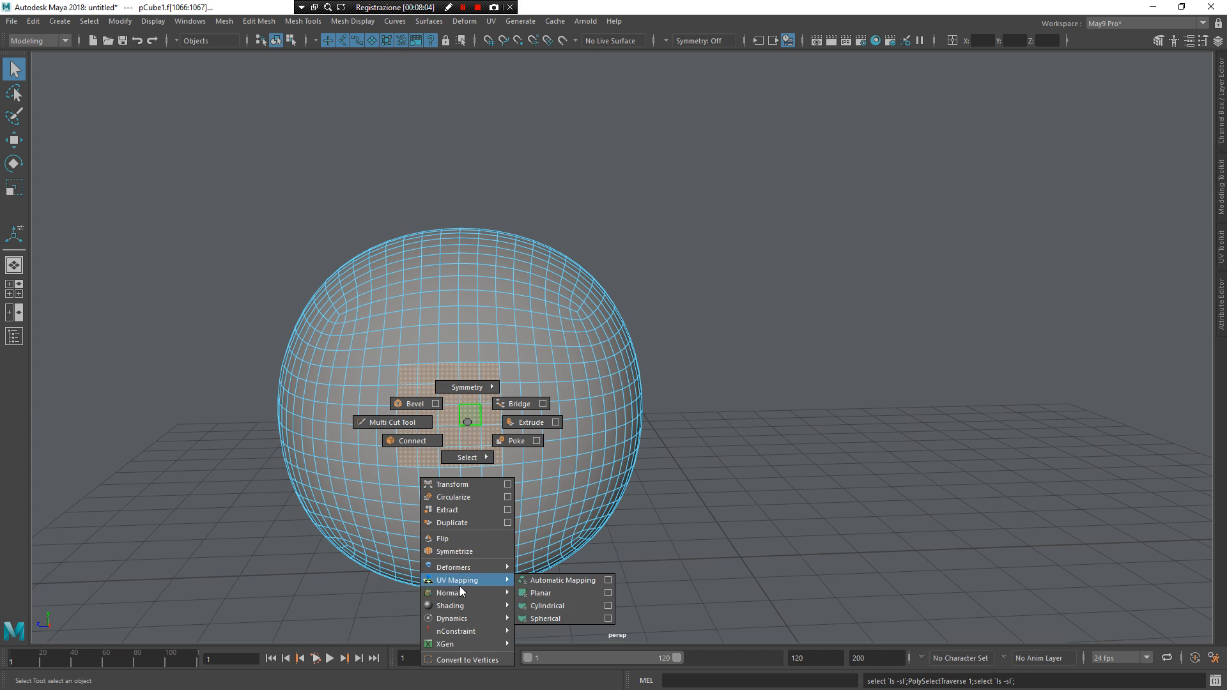
mouse_move(476, 510)
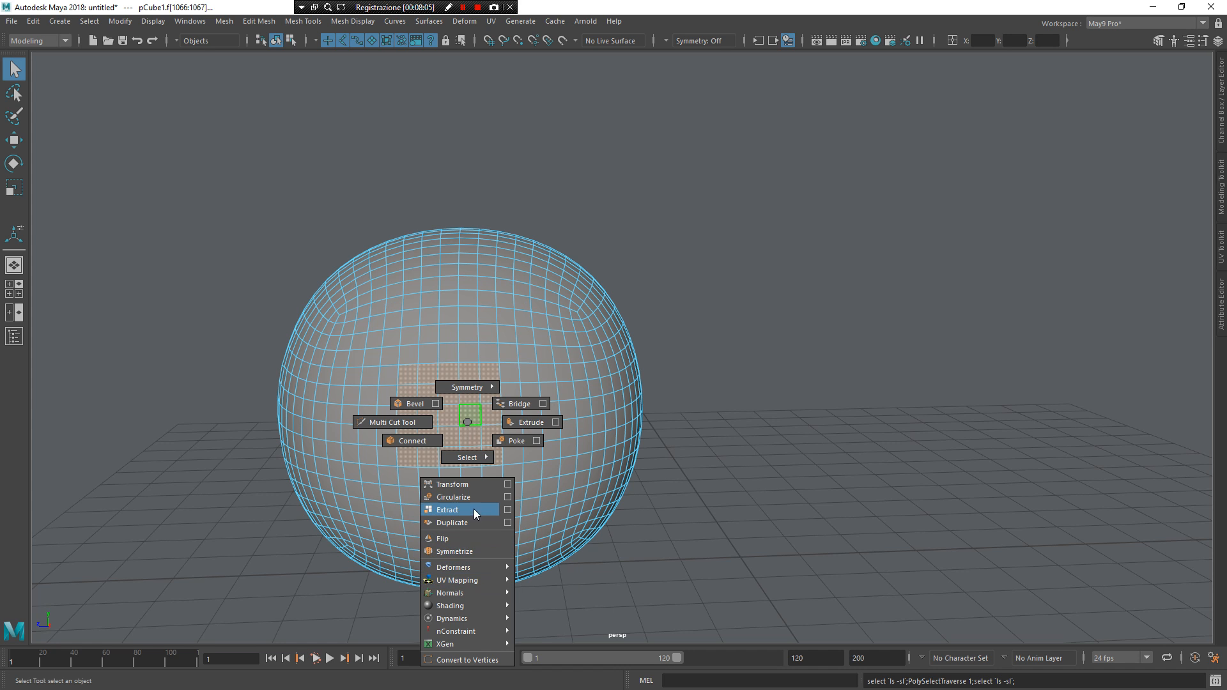